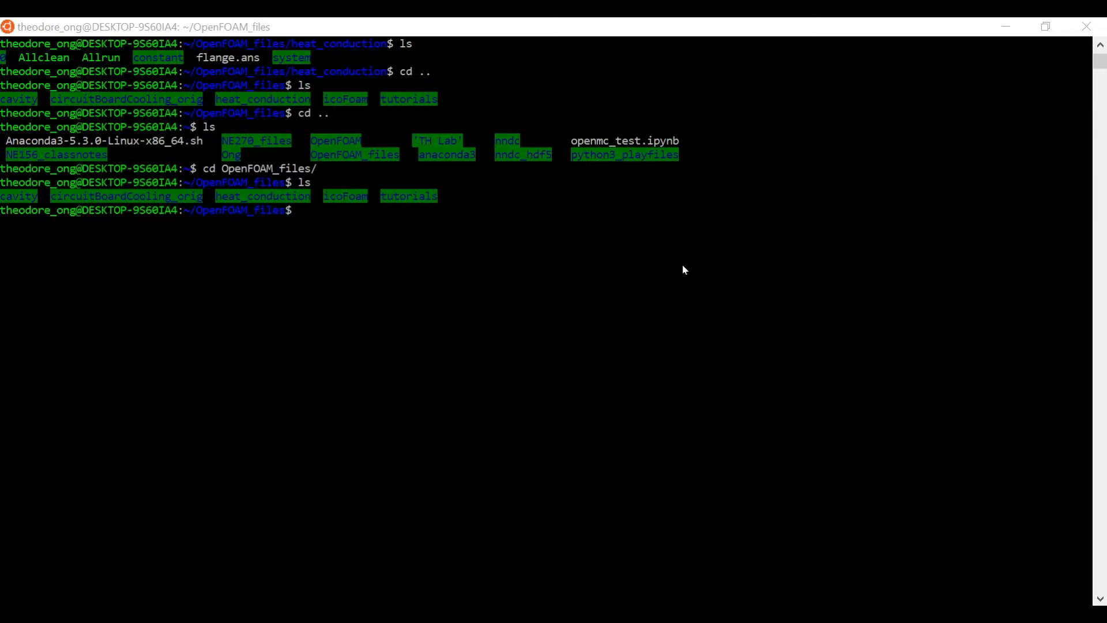
mouse_move(676, 267)
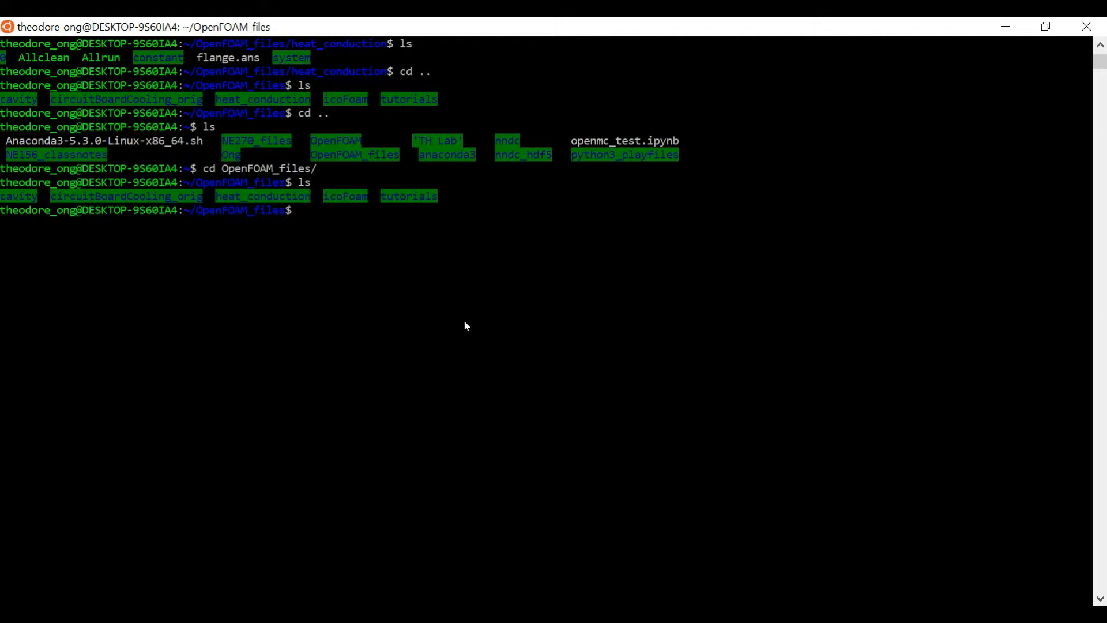
mouse_move(12, 203)
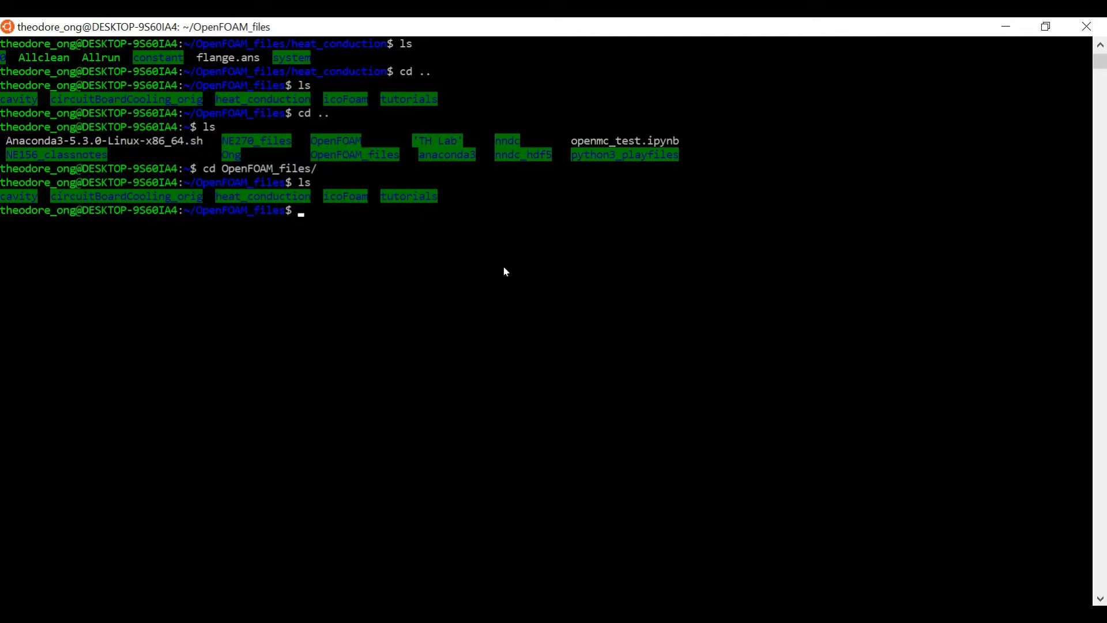
mouse_move(474, 356)
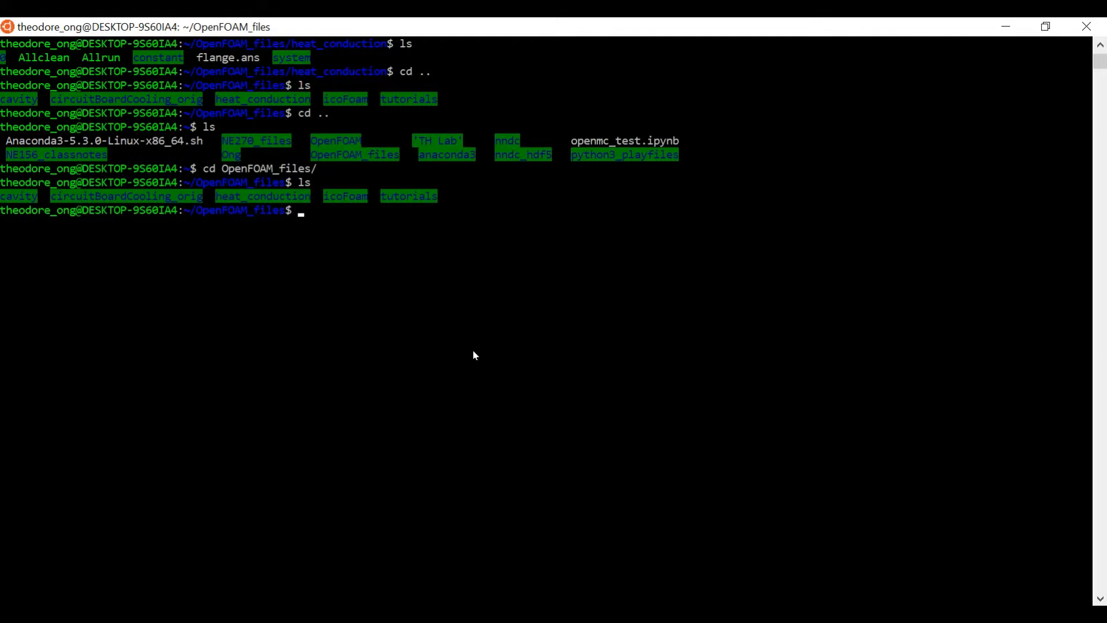
- Step into heat_conduction and back out, then return to the OpenFOAM boundaries documentation
text(cd heat_conduction/)
text(ls)
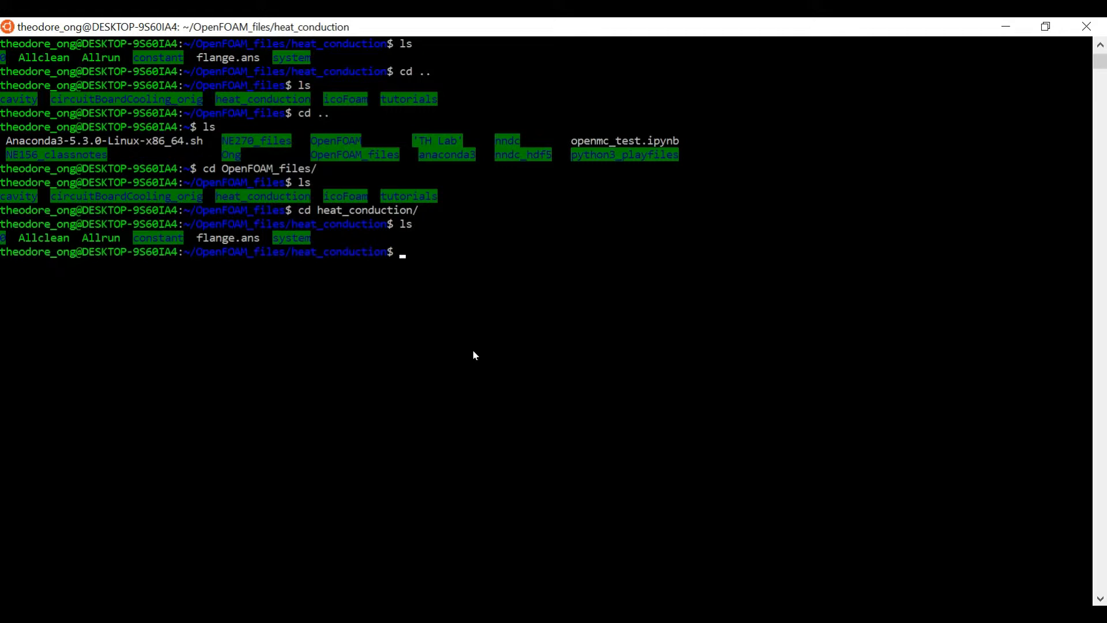
text(cd ..)
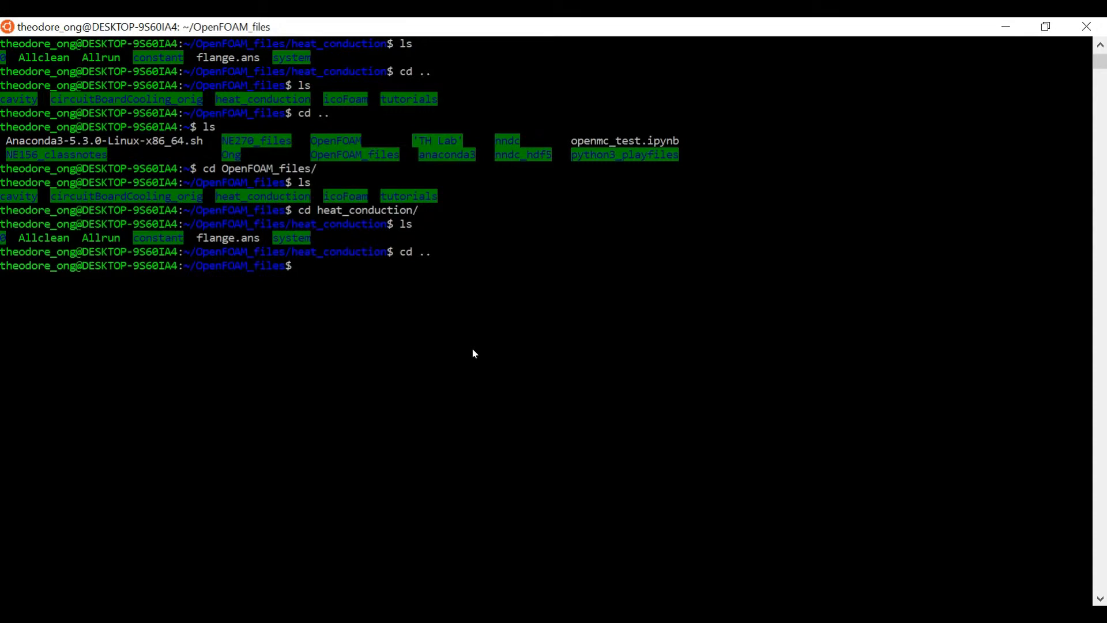
mouse_move(182, 603)
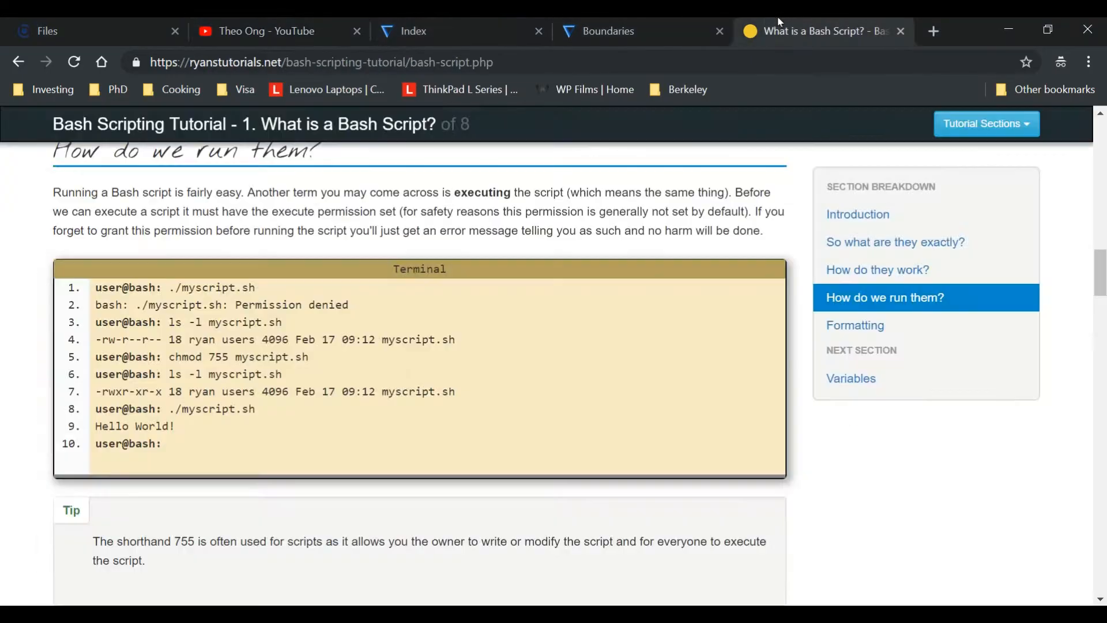
click(606, 30)
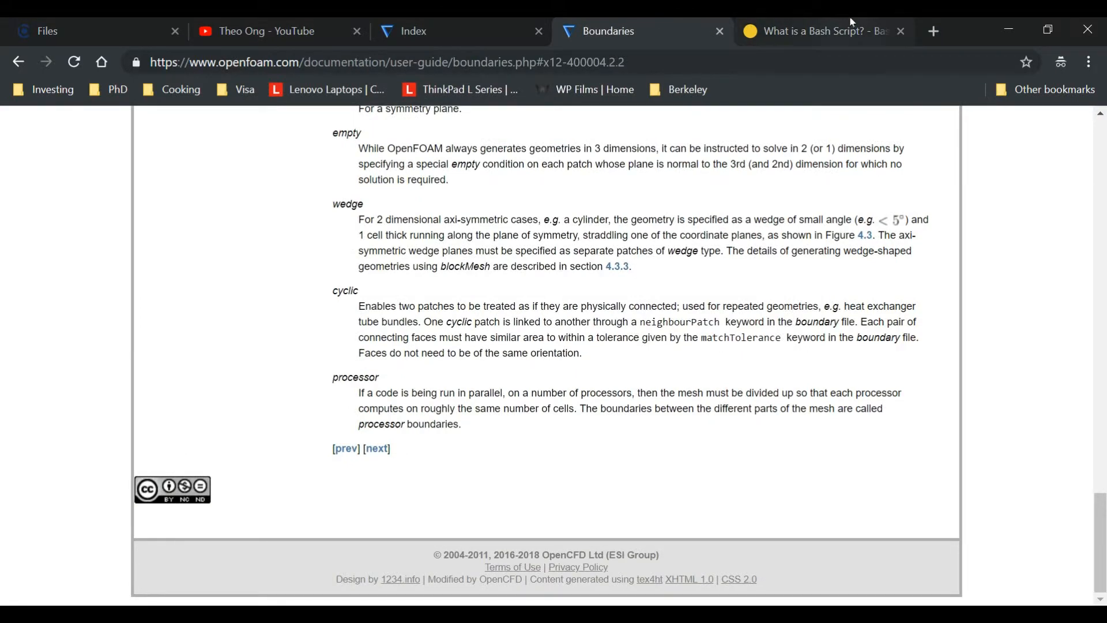
- Search Google for 'couette flow' and enlarge the Wikipedia velocity-profile diagram
click(932, 31)
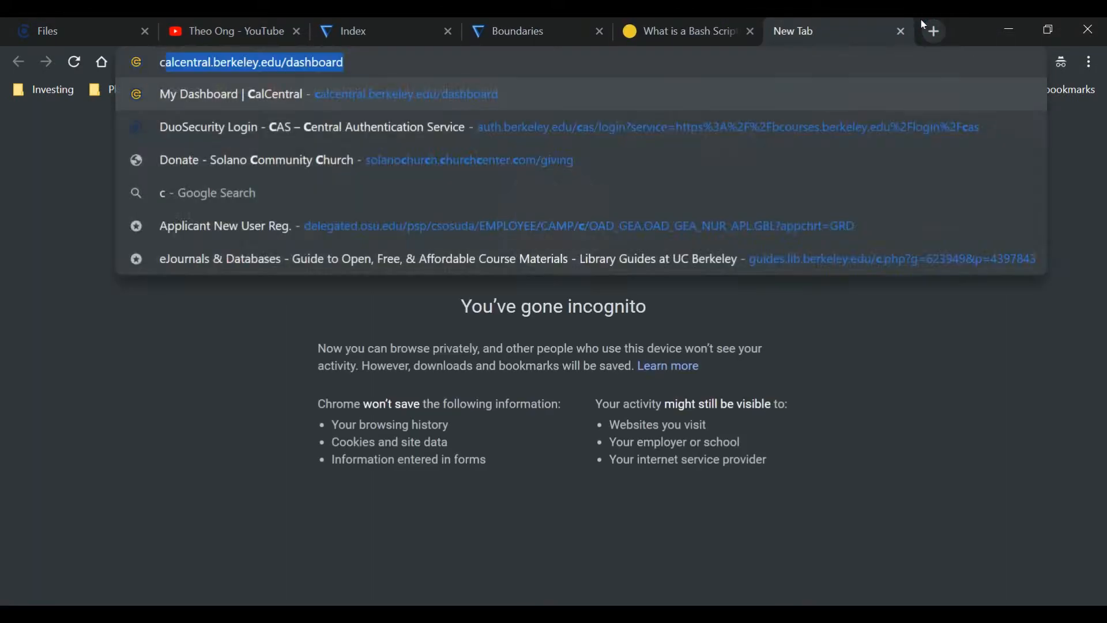
text(couette flow)
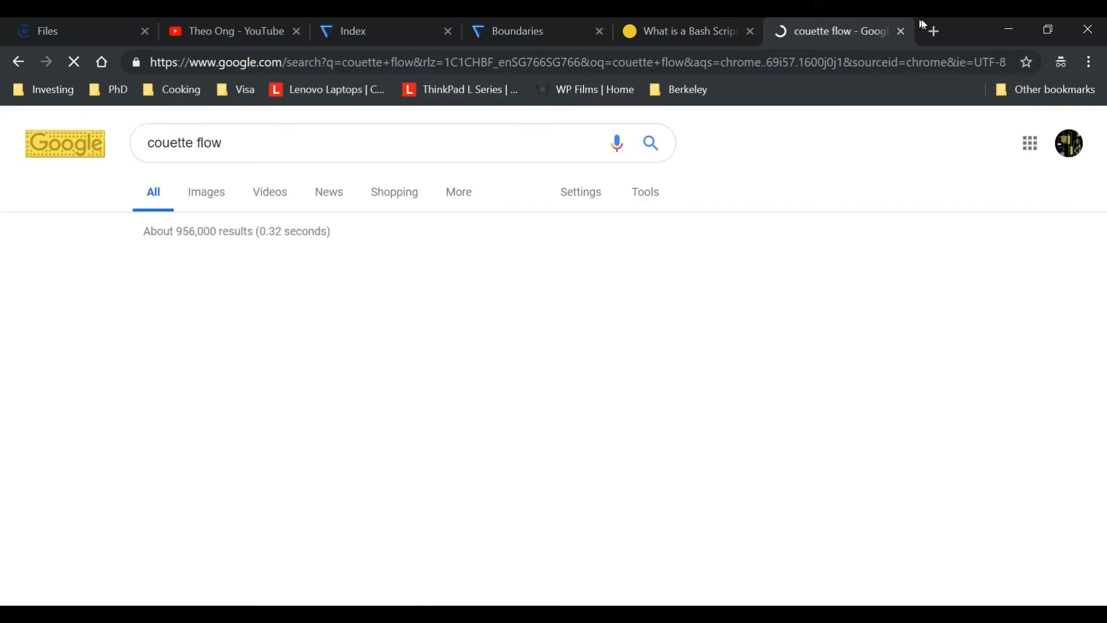
click(205, 192)
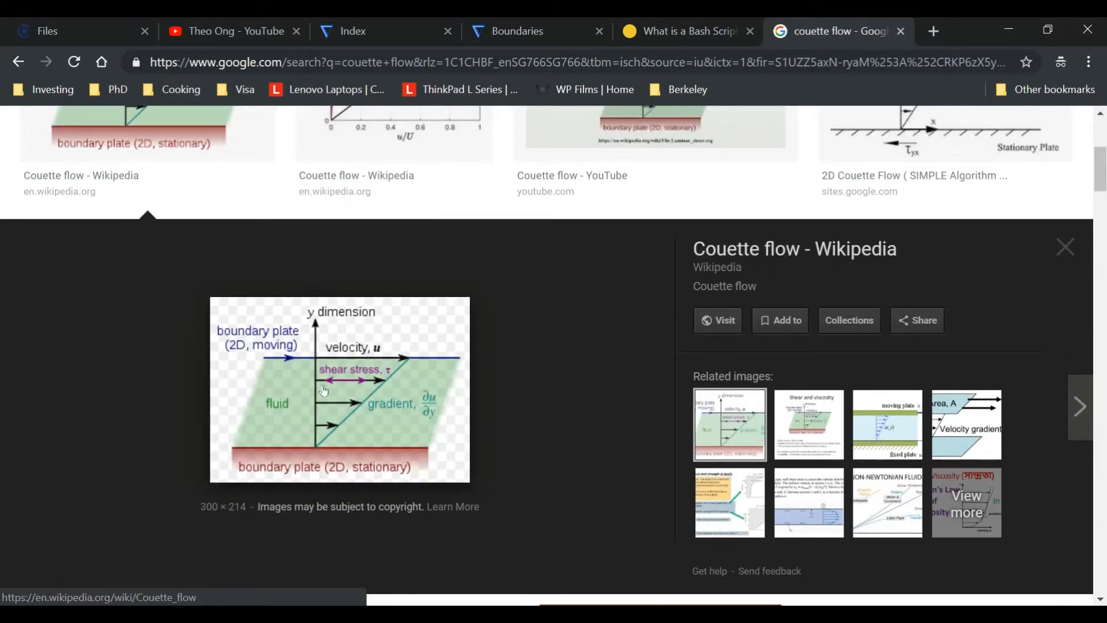
mouse_move(249, 355)
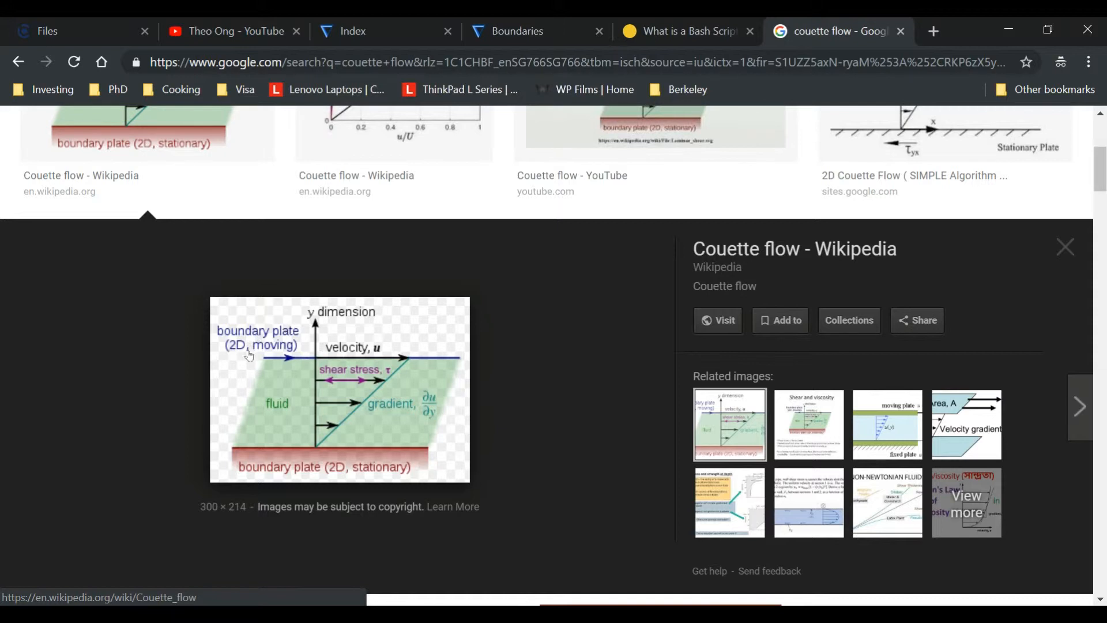
mouse_move(560, 386)
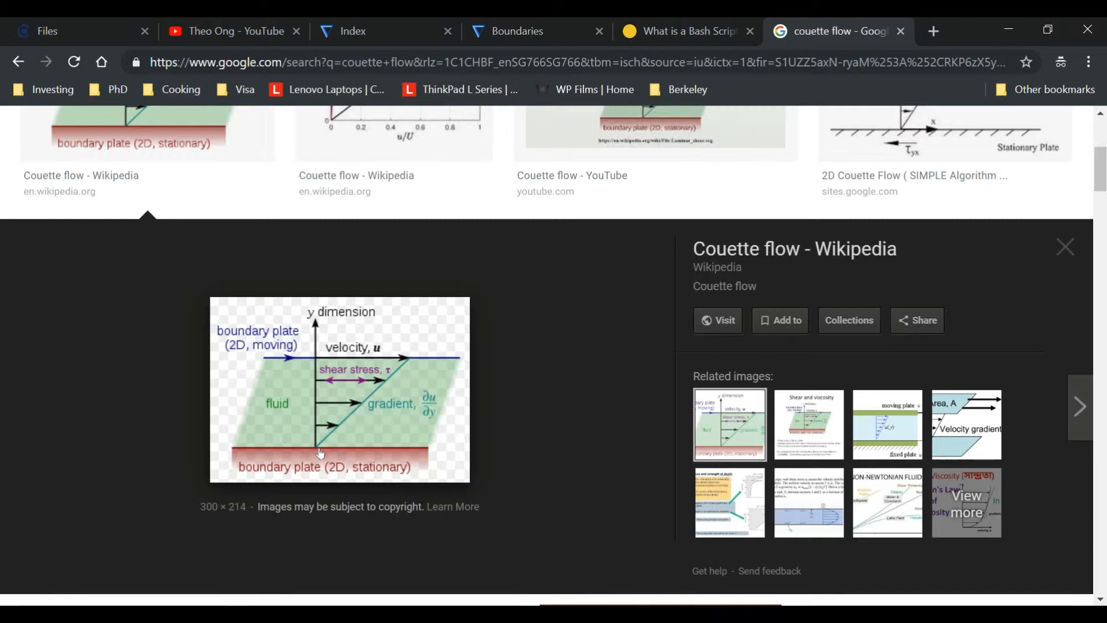
mouse_move(332, 399)
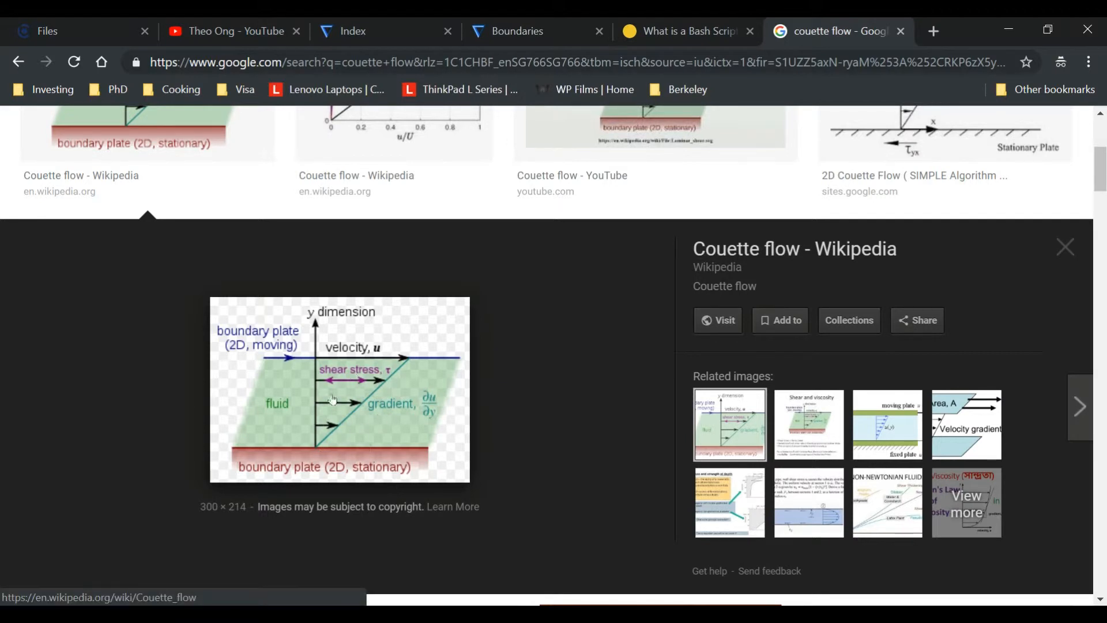
mouse_move(312, 431)
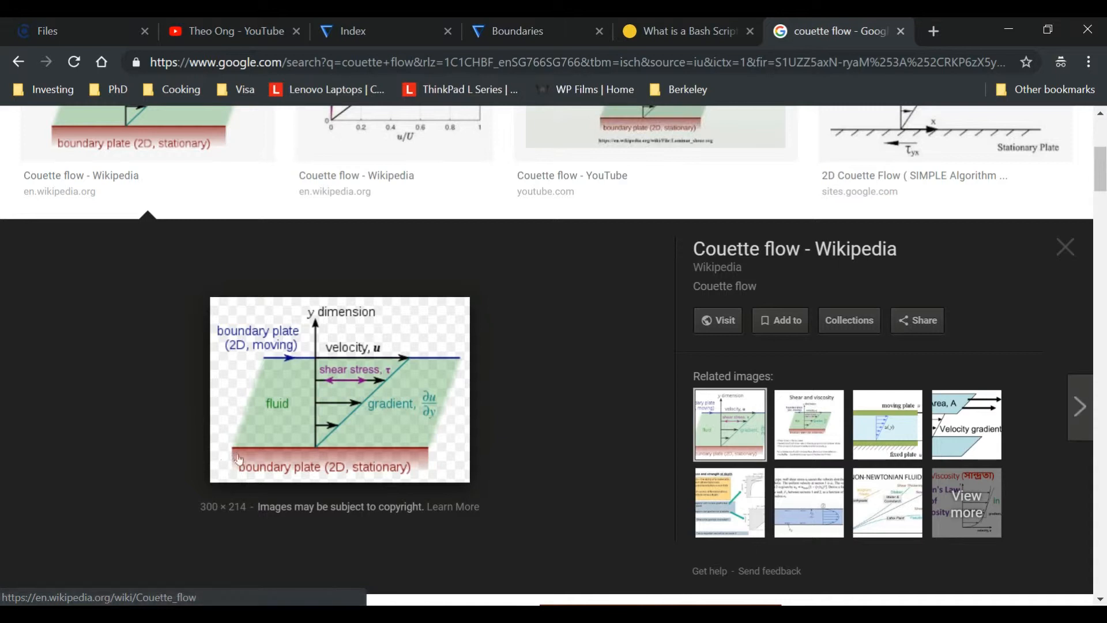
mouse_move(494, 368)
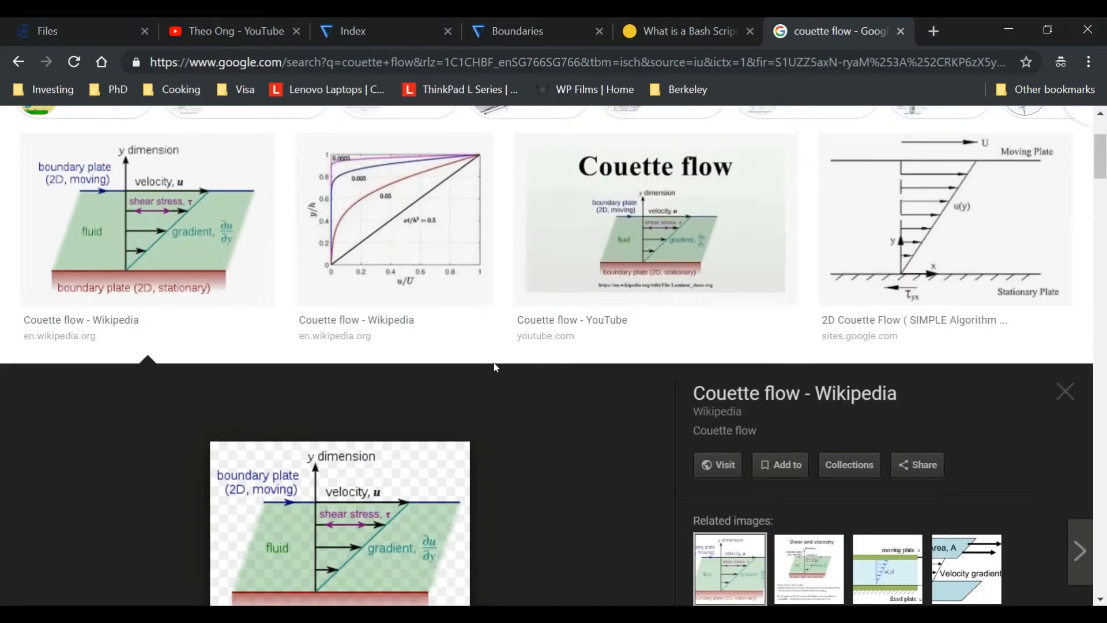
scroll(down, 3)
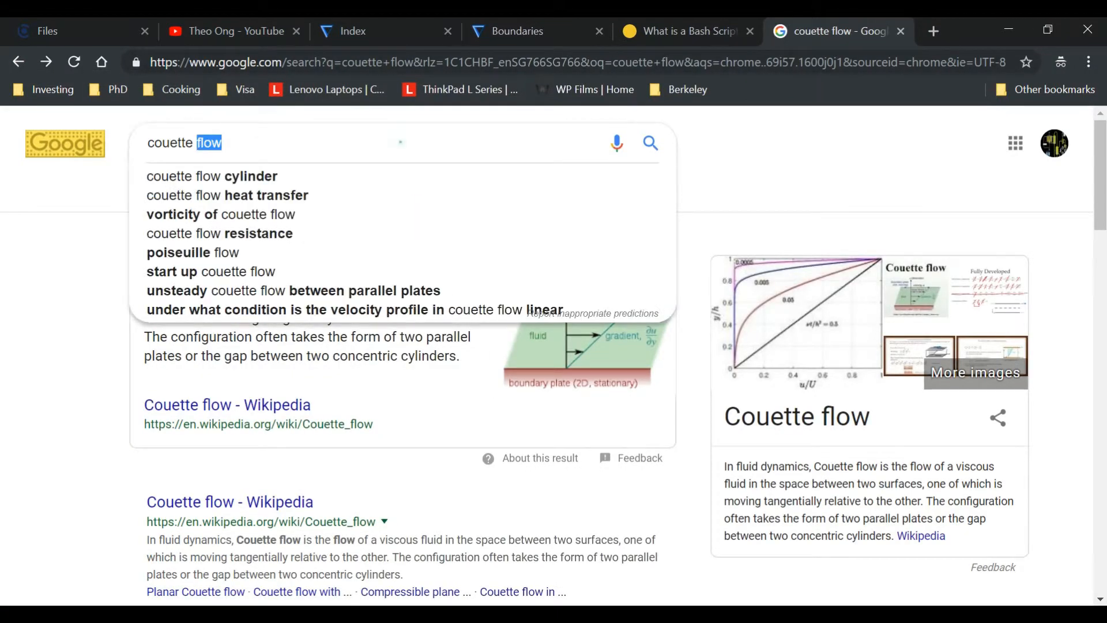
text(cavity case i)
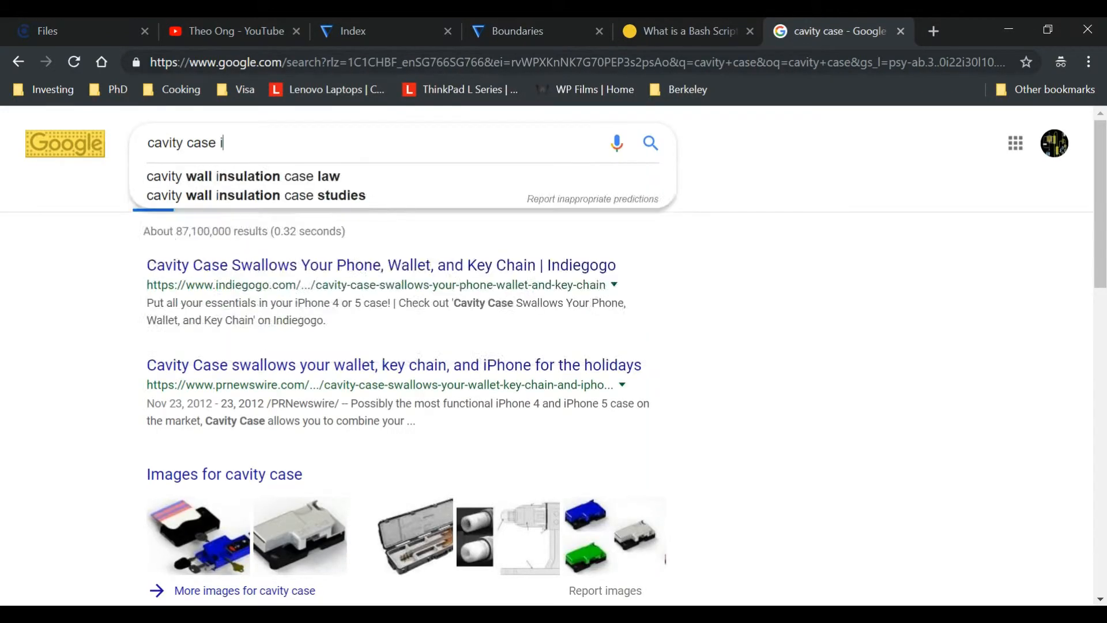
text(openfoam cavity case)
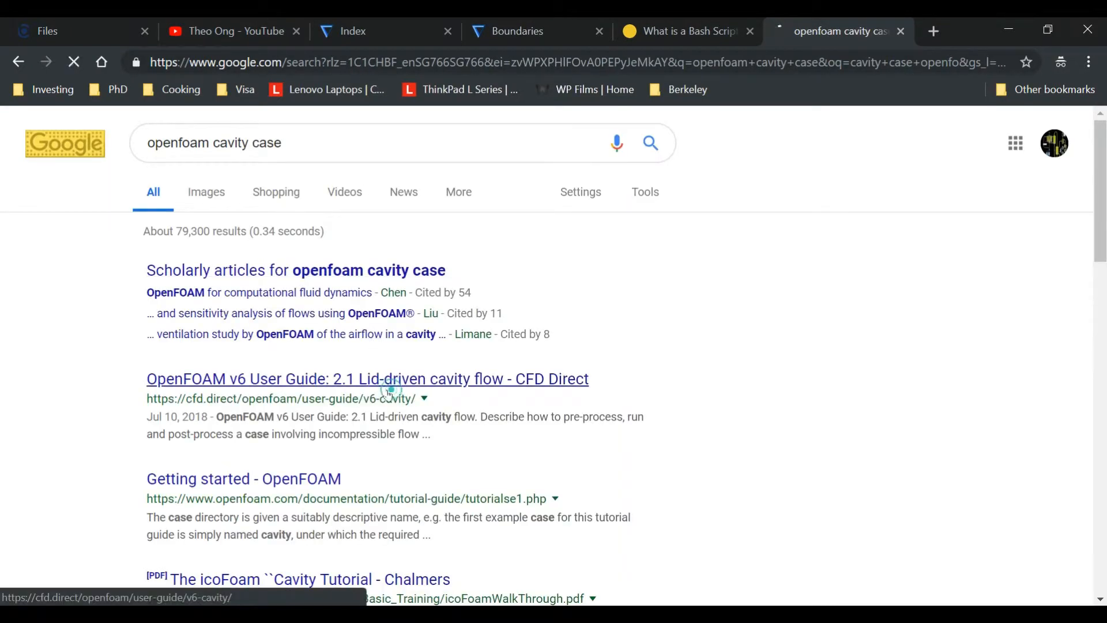
click(367, 378)
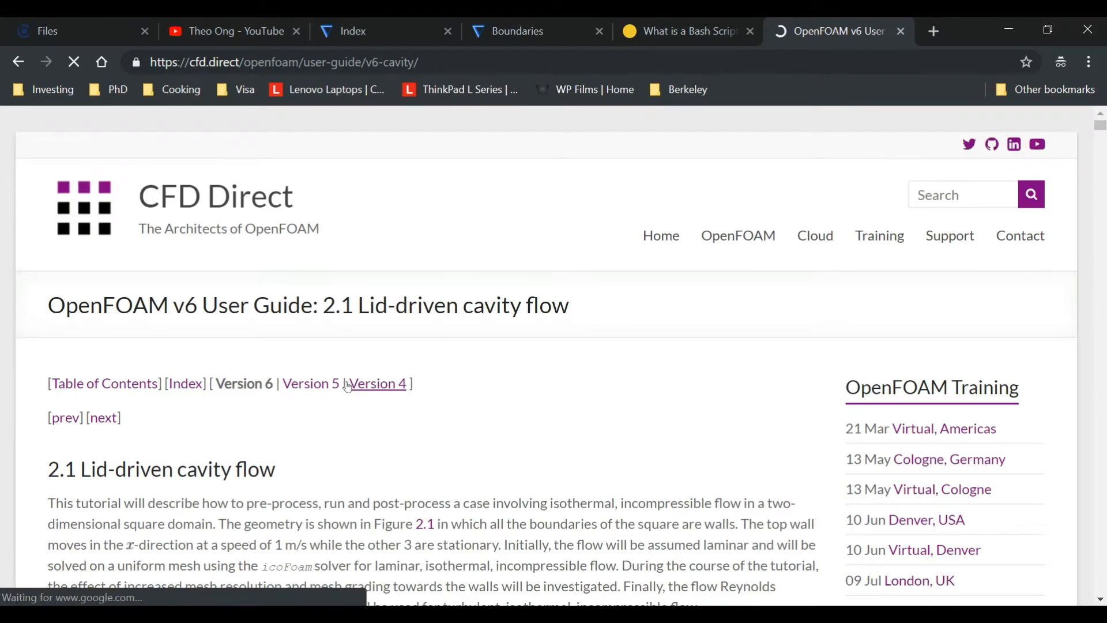
scroll(down, 3)
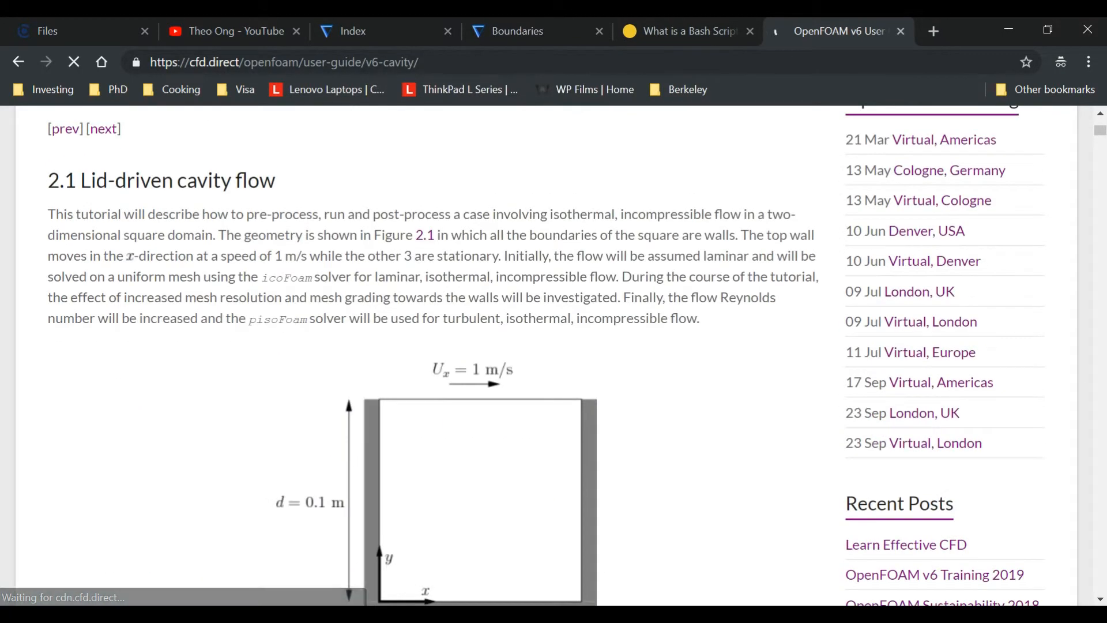
scroll(down, 3)
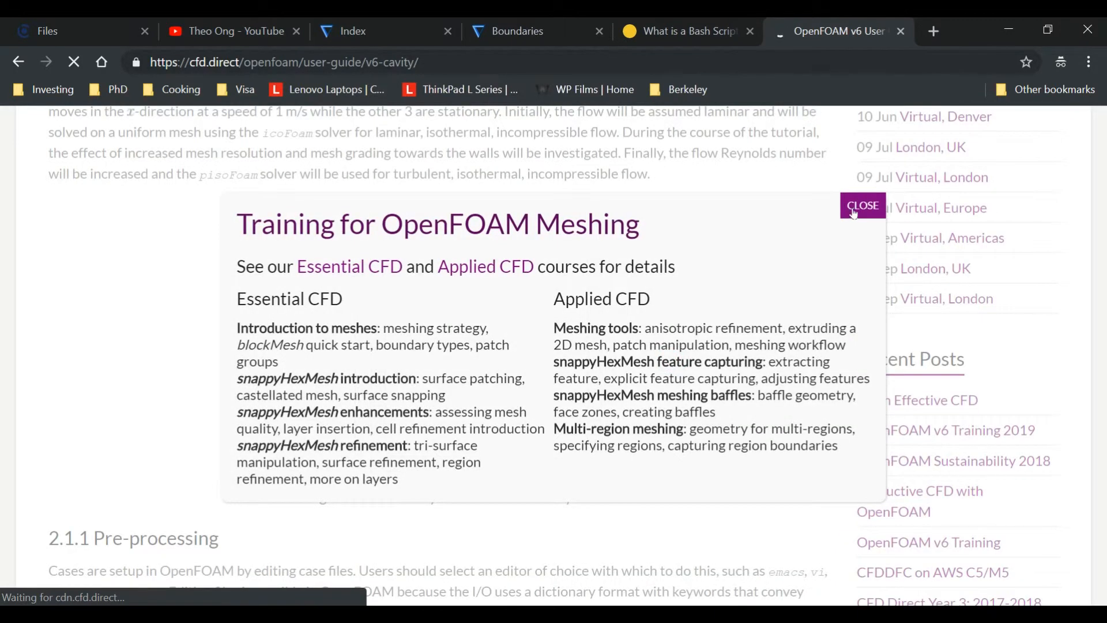
click(862, 205)
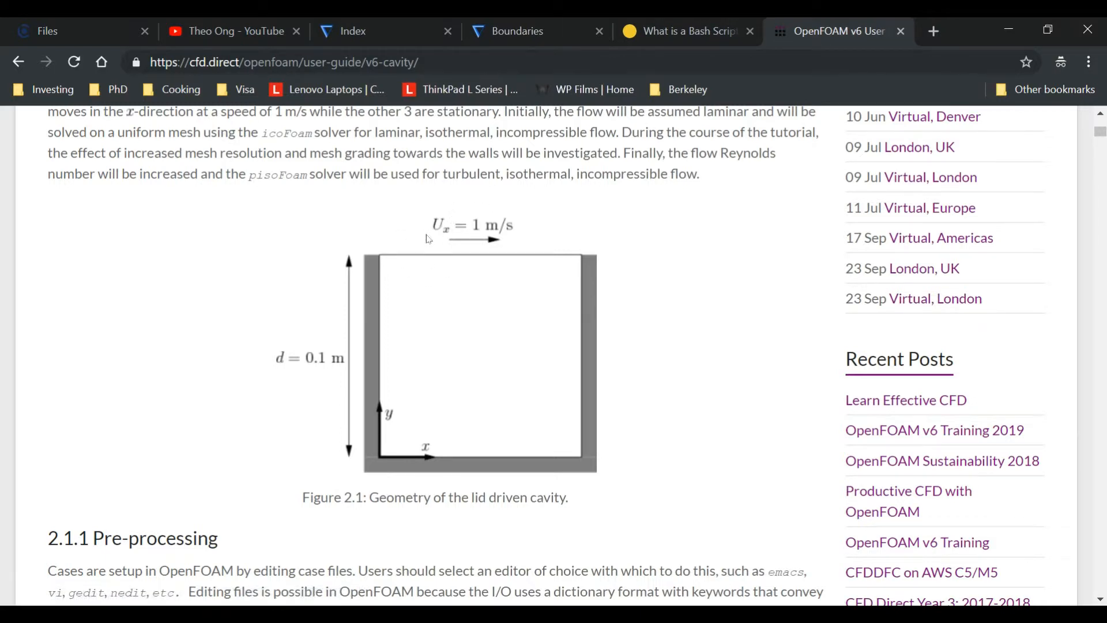
mouse_move(670, 264)
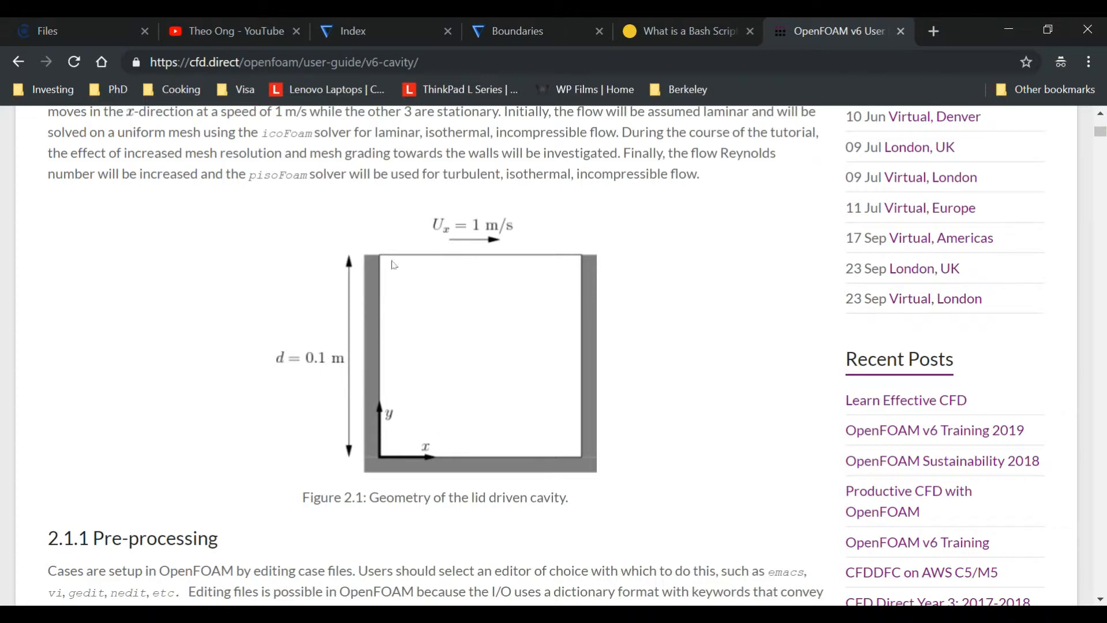
mouse_move(589, 314)
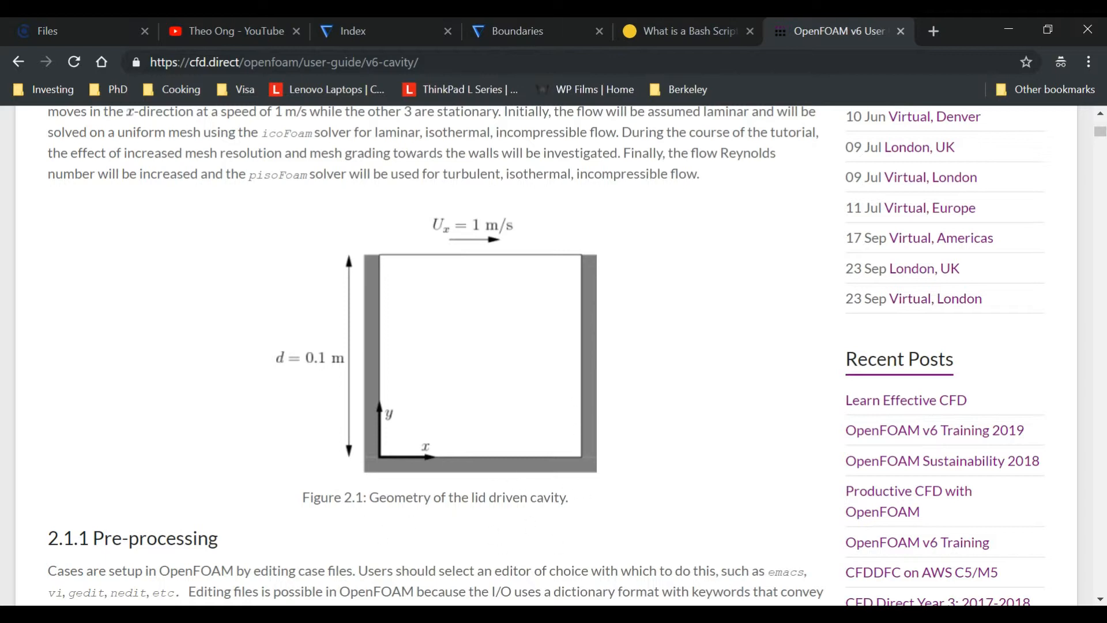
click(367, 463)
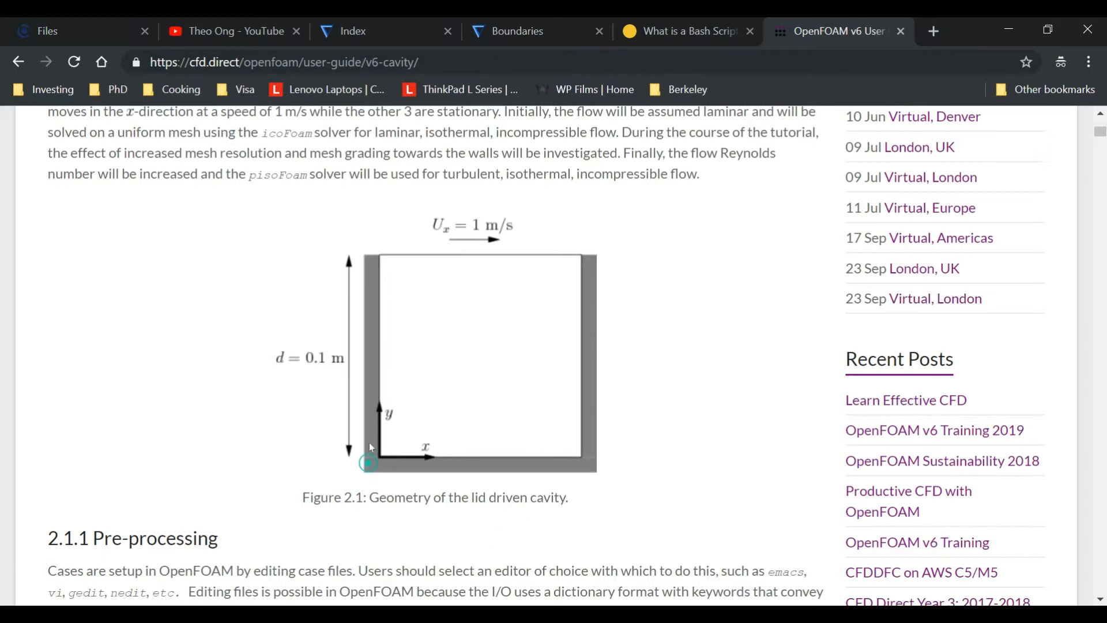
mouse_move(168, 460)
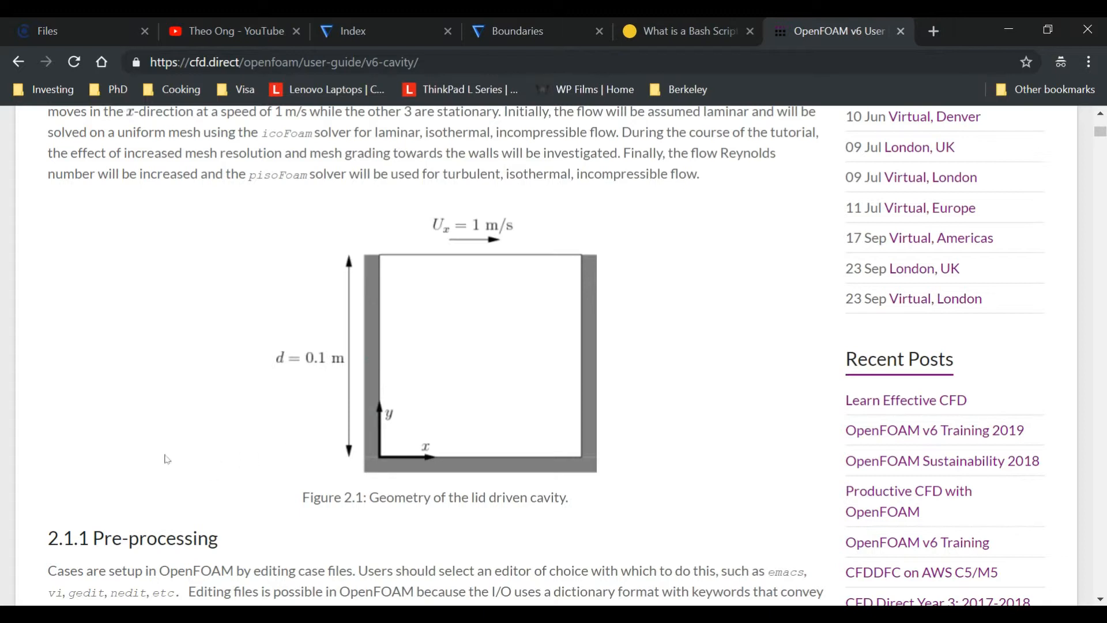
mouse_move(158, 506)
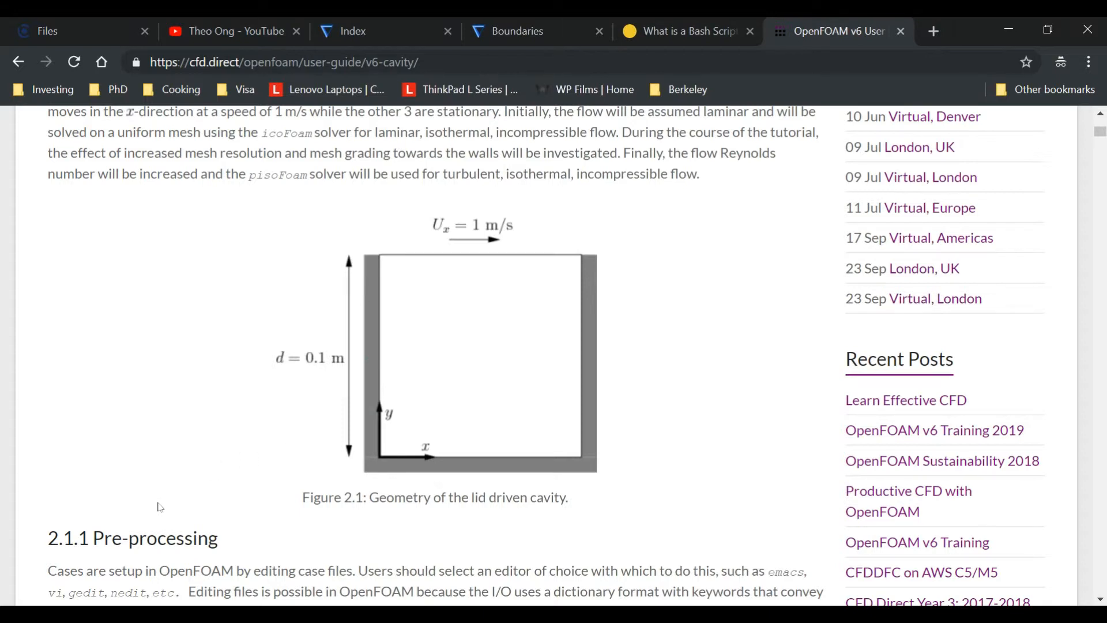
mouse_move(369, 464)
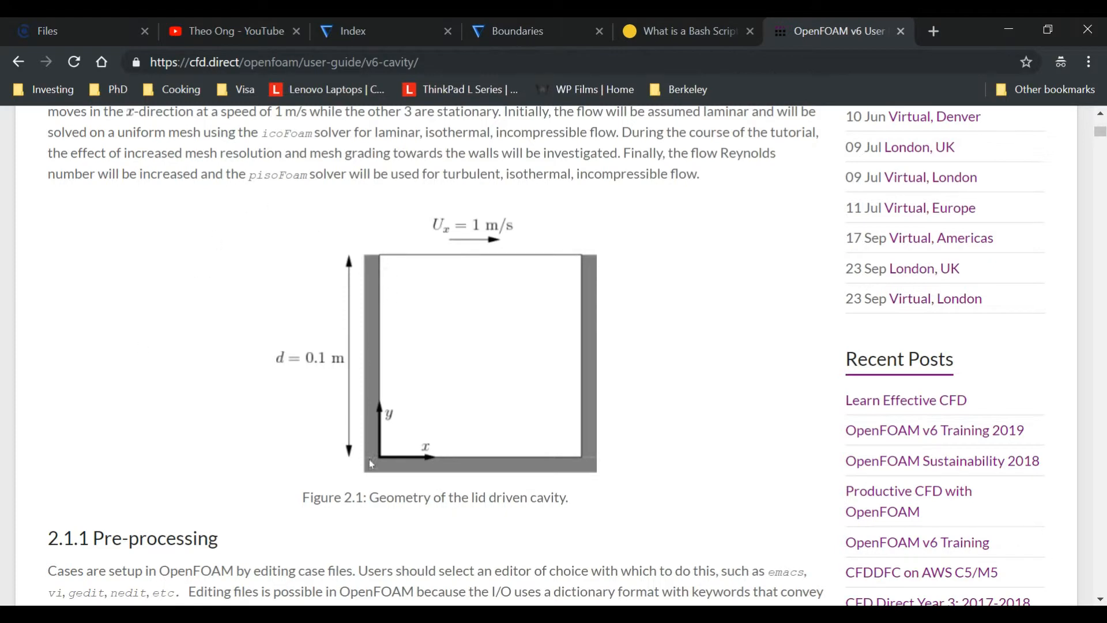
mouse_move(579, 343)
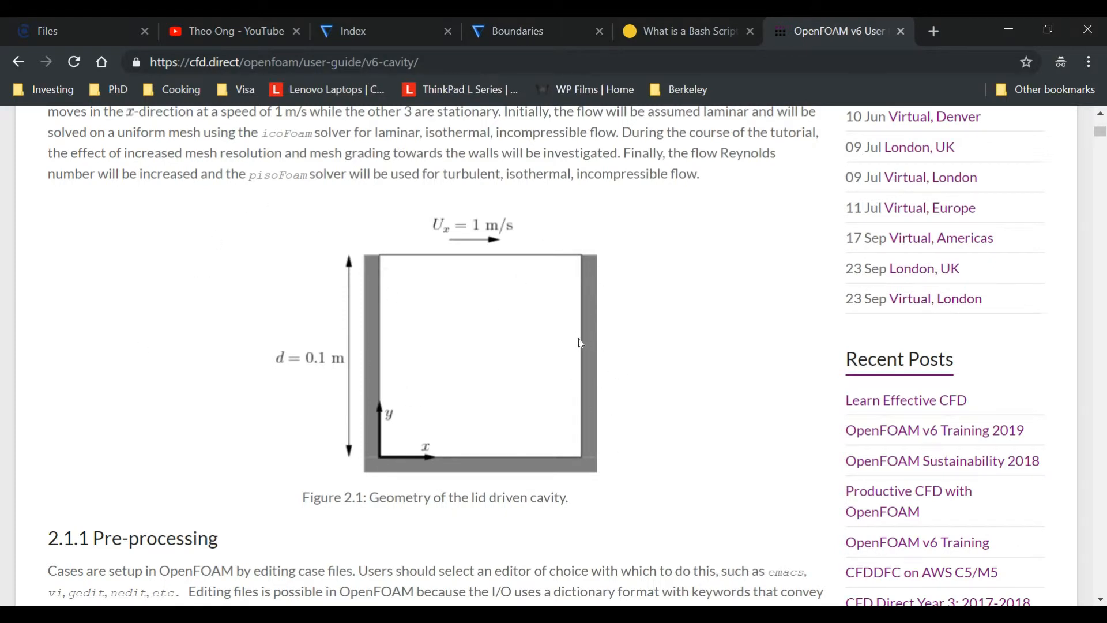
mouse_move(395, 300)
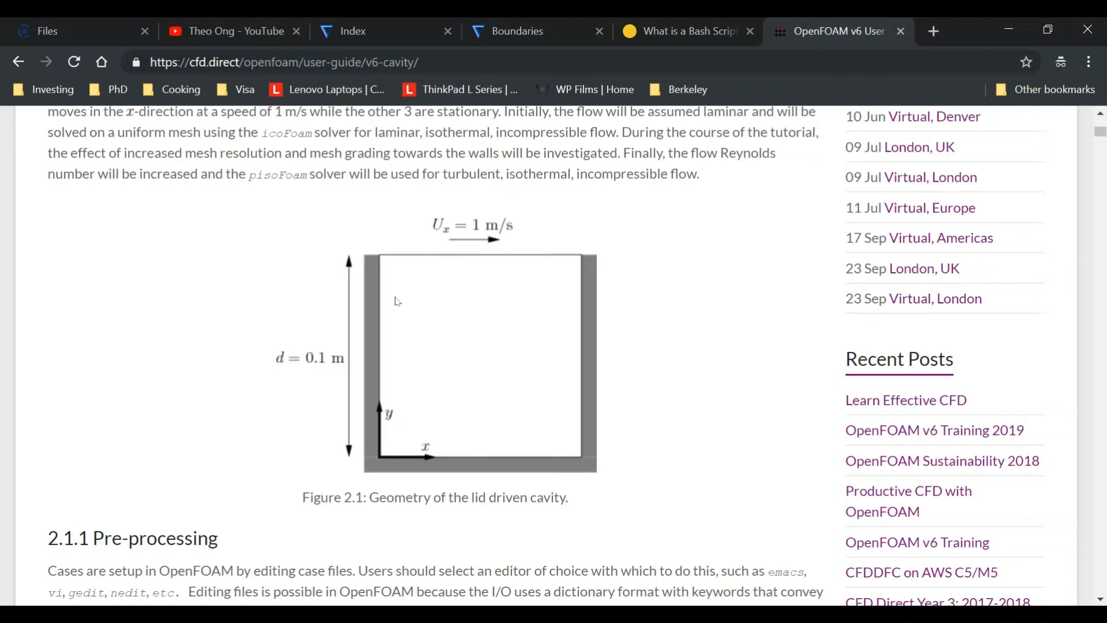
mouse_move(554, 345)
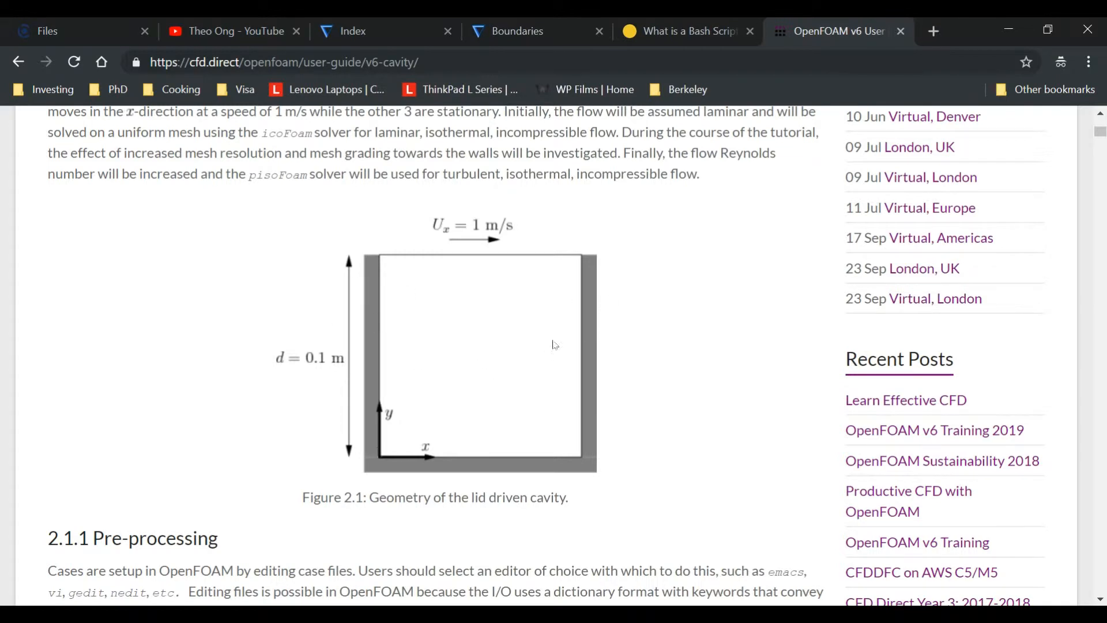
mouse_move(576, 341)
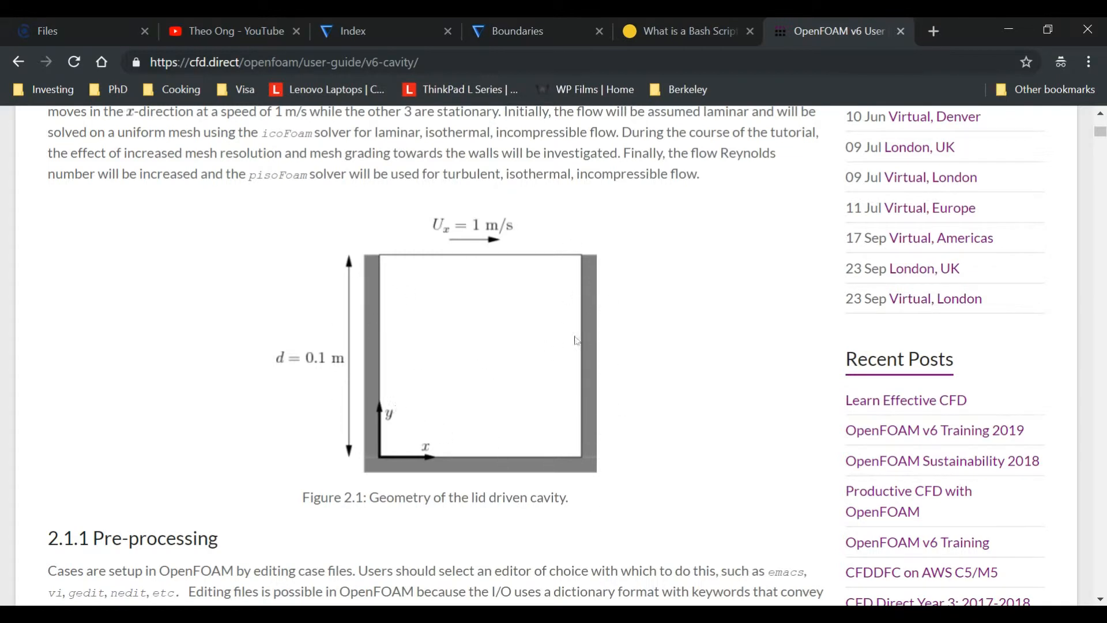
mouse_move(535, 344)
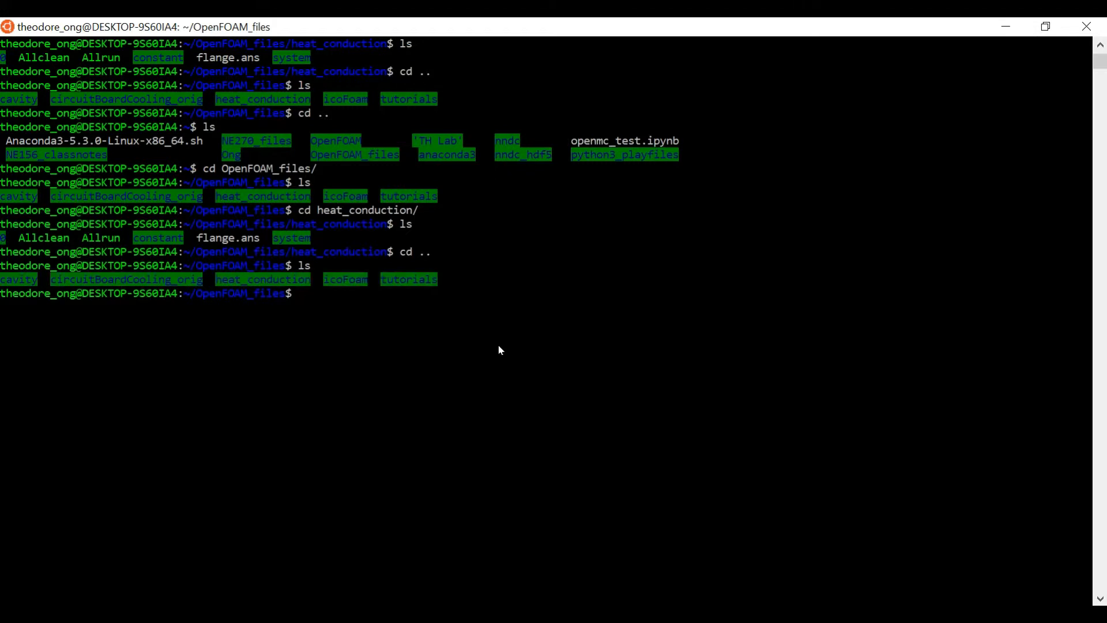
- Enter the cavity case folder, fixing the typo, and start a new Allclean in vi
text(cd cai)
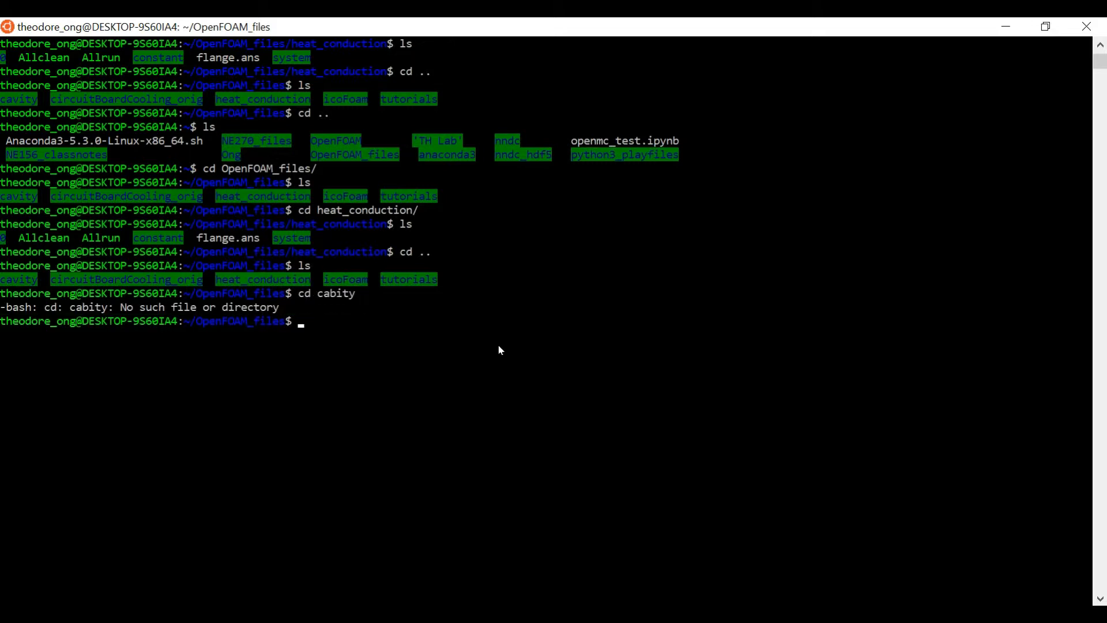
text(cd cavity)
text(ls)
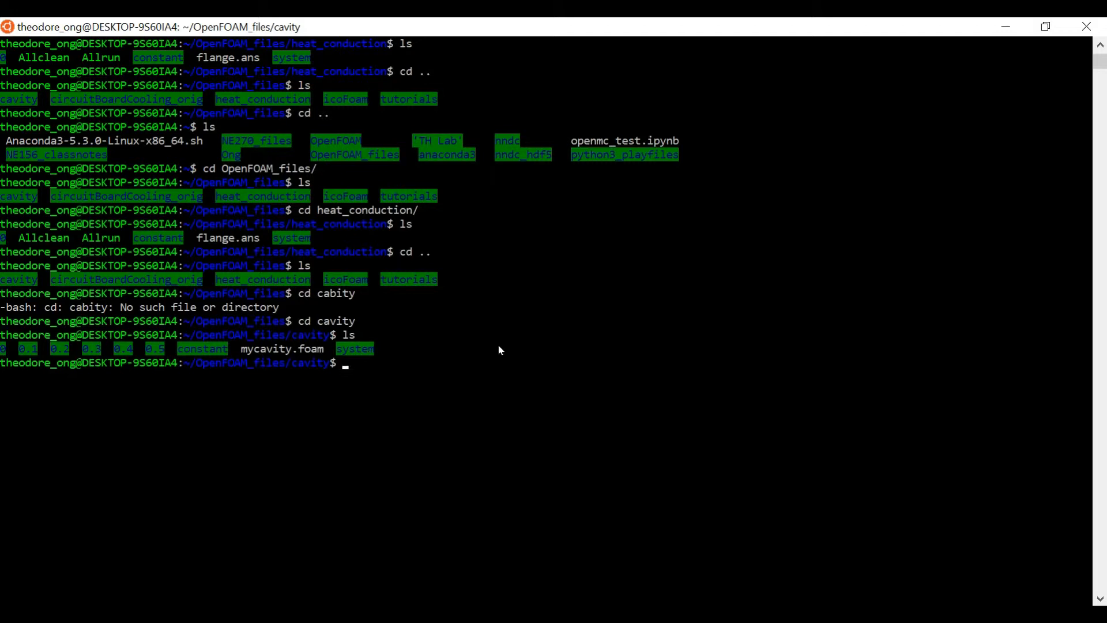
text(vi ./Al)
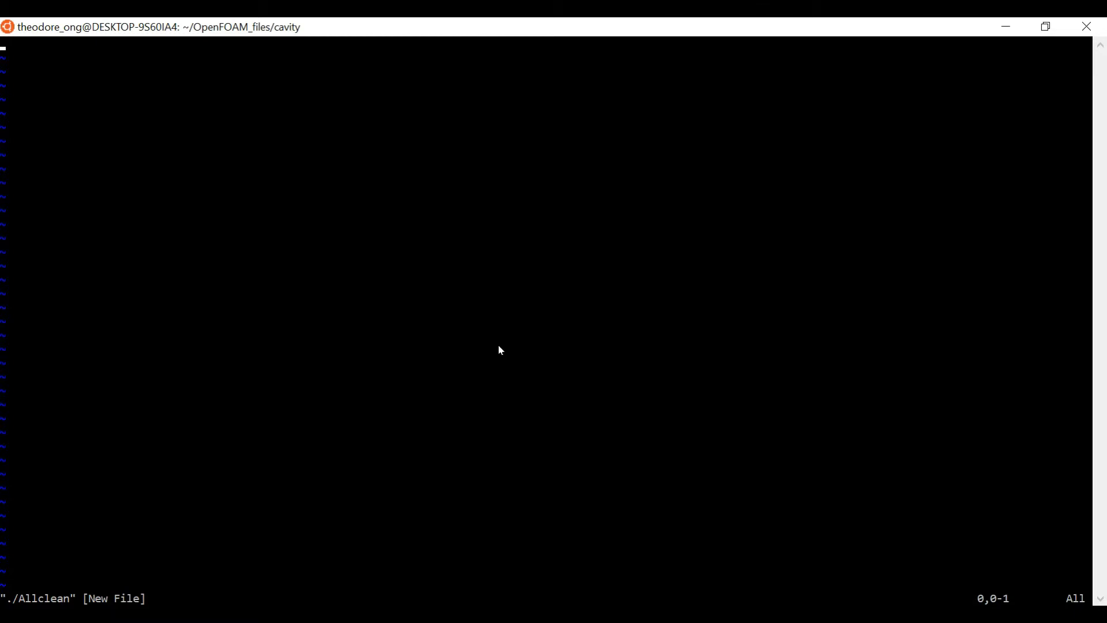
- Save the empty Allclean with :wq and leave the cavity folder
text(:wq)
text(ls)
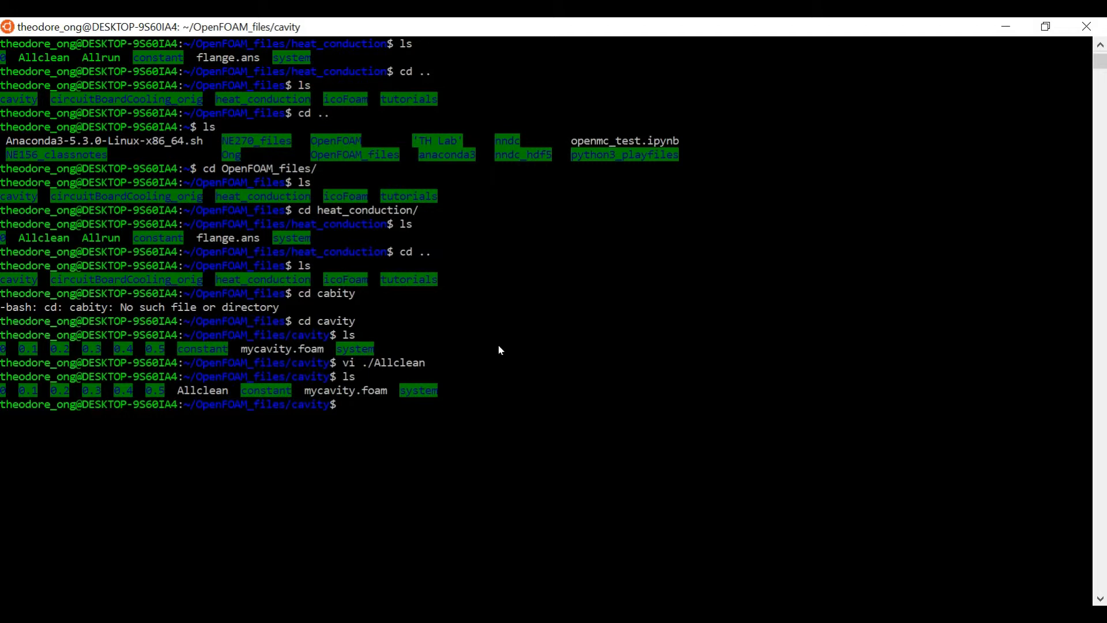
text(cd ..)
text(ls)
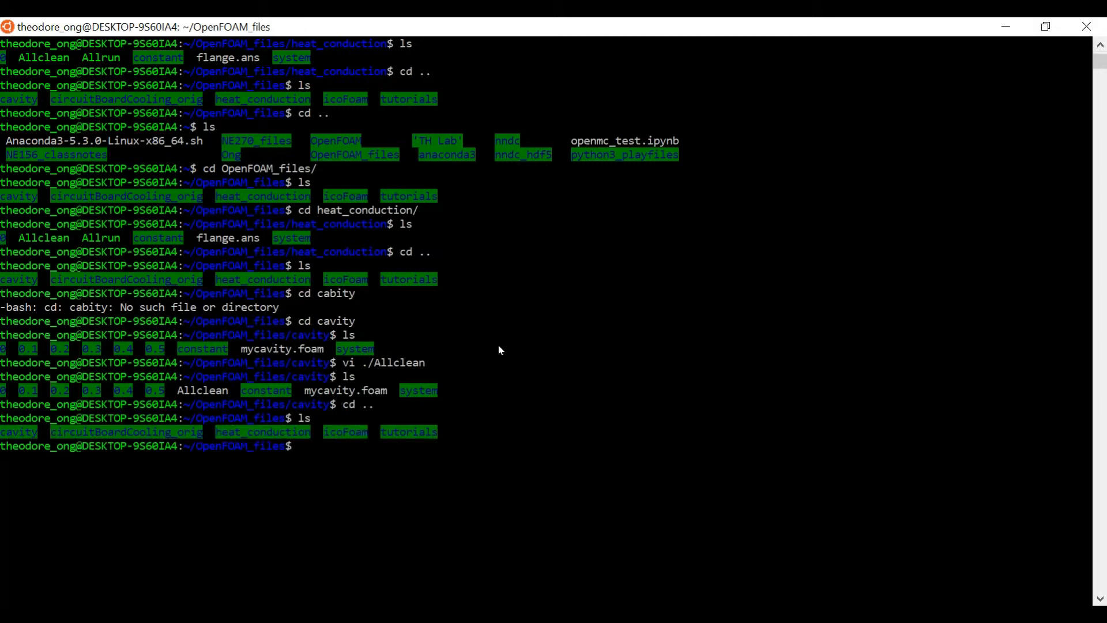
- List the icoFoam folder's Allclean, Allrun and cavity cases, and begin a vi command
text(cd icoFoam/)
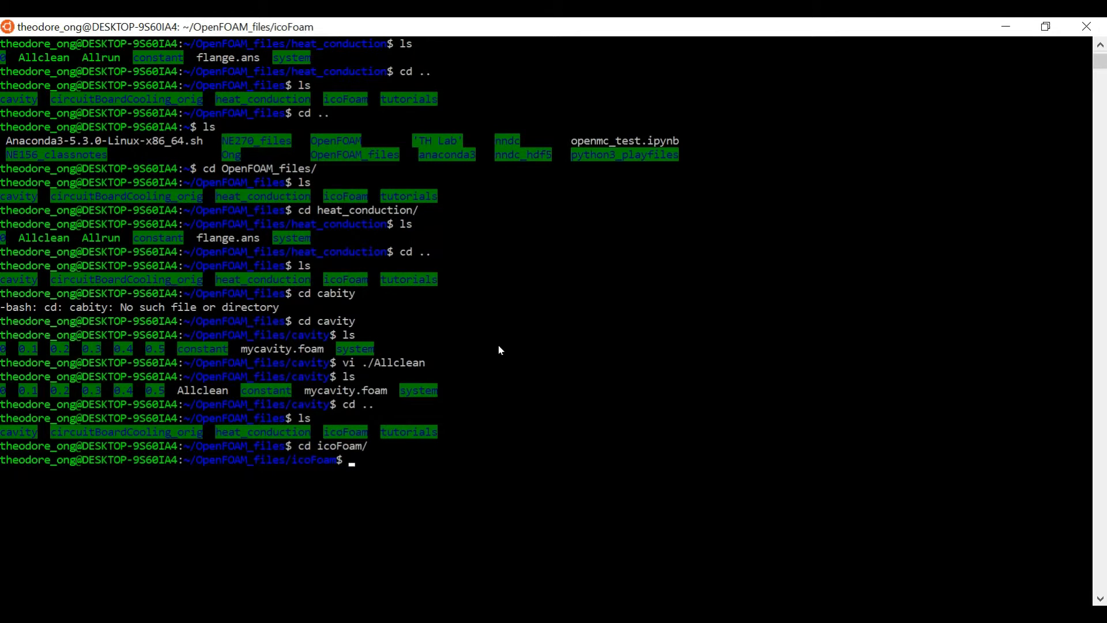
text(ls)
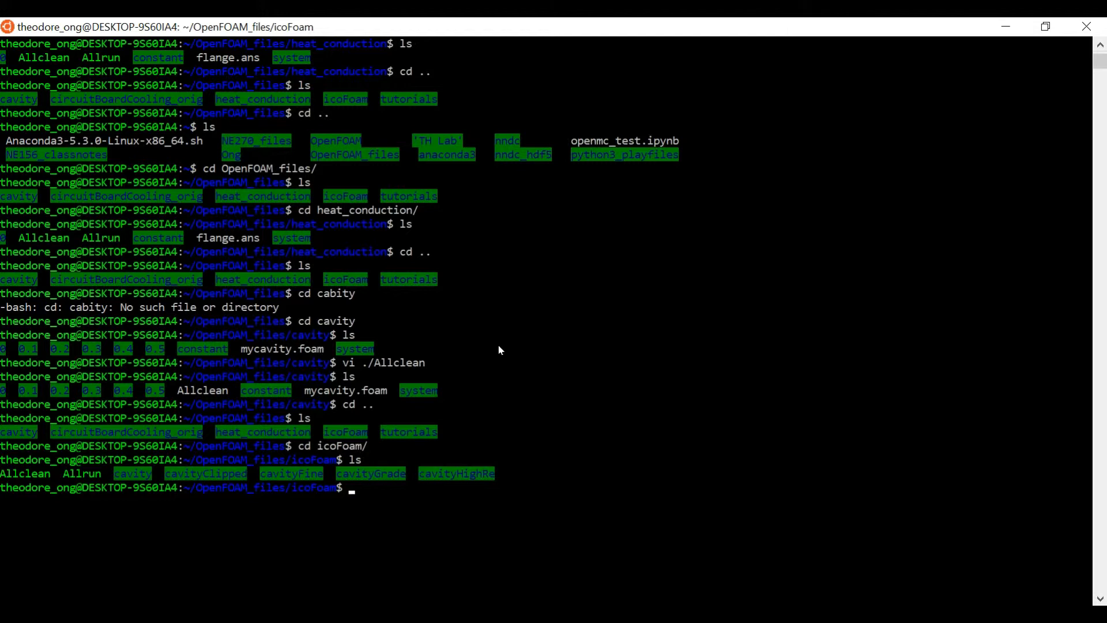
text(vi ./)
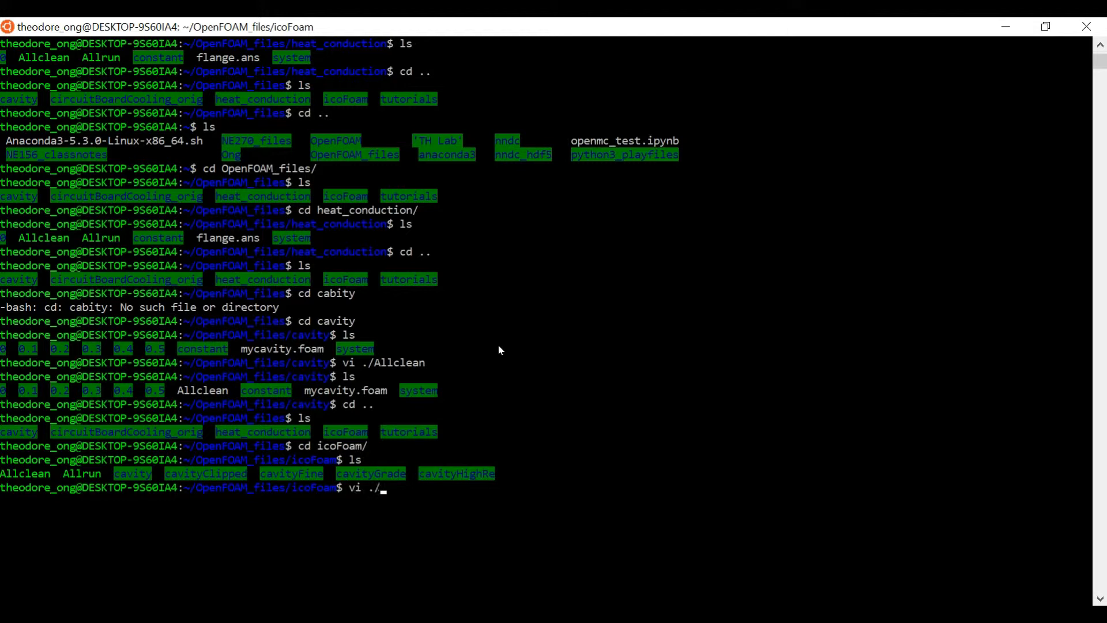
text(Allclean)
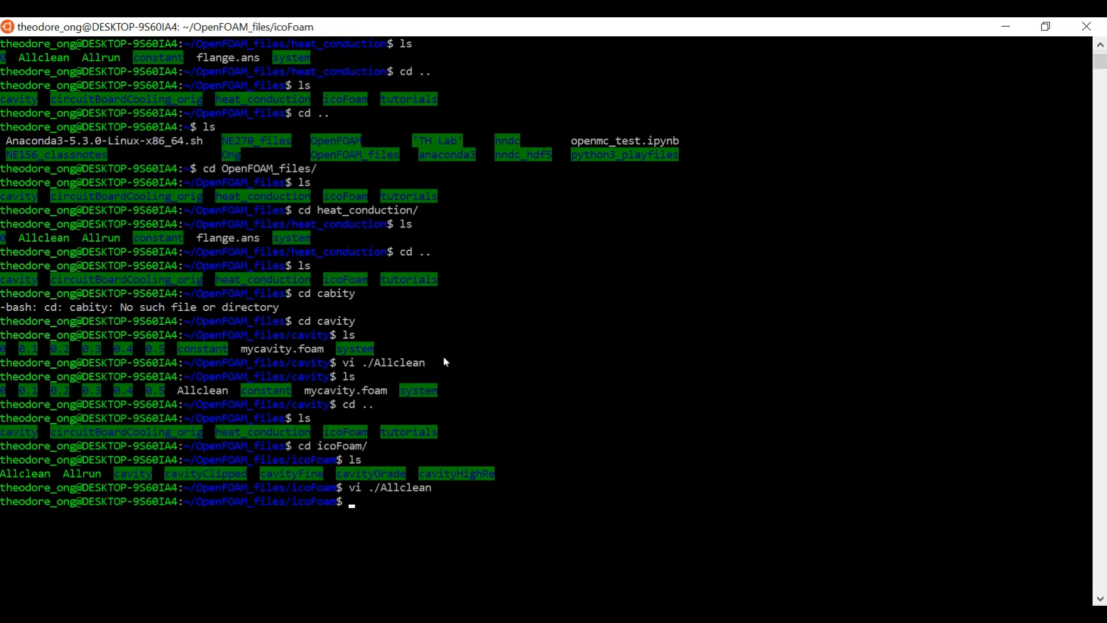
- Go up one folder and reopen the cavity case's Allclean in vi
text(cd ..)
text(cd cavity)
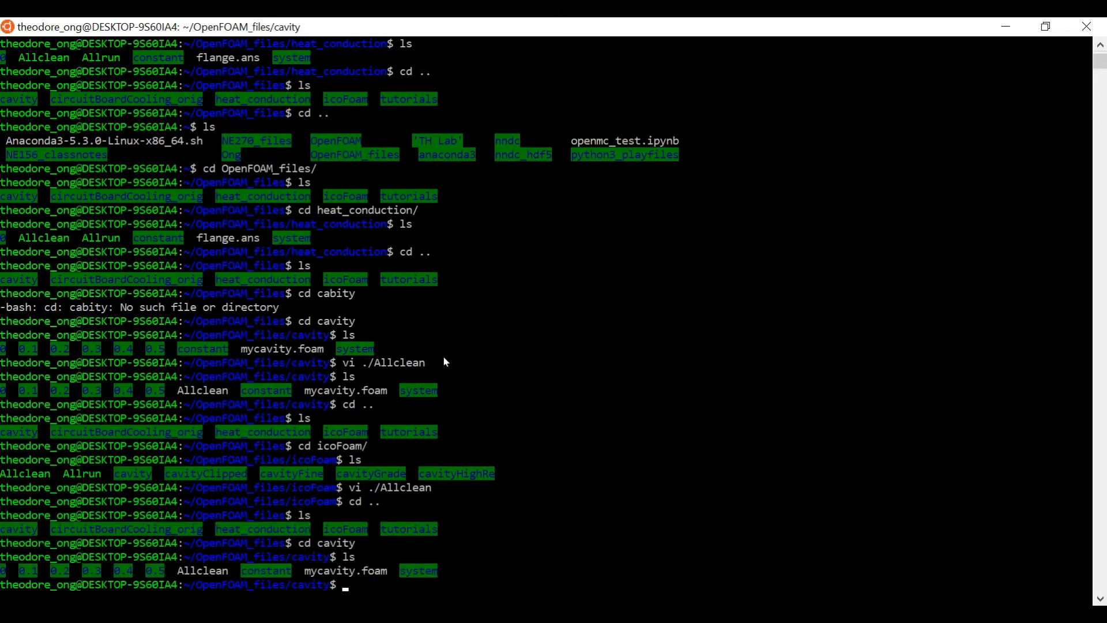
text(vi ./Allclean)
text(ls)
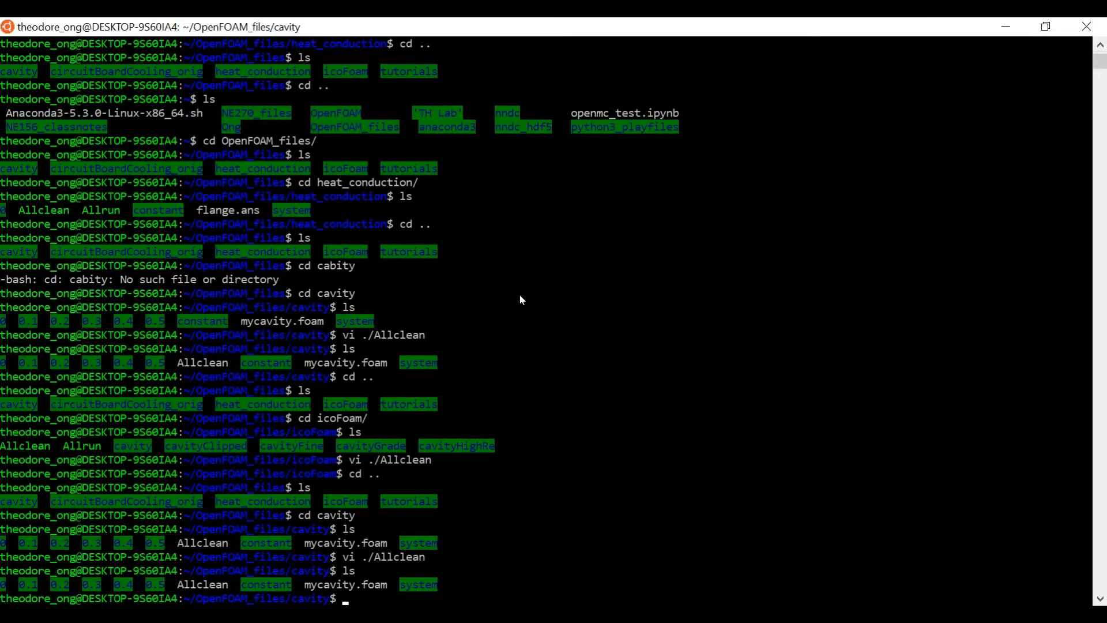
- Try running the reworked script with ./Allclean
text(./A)
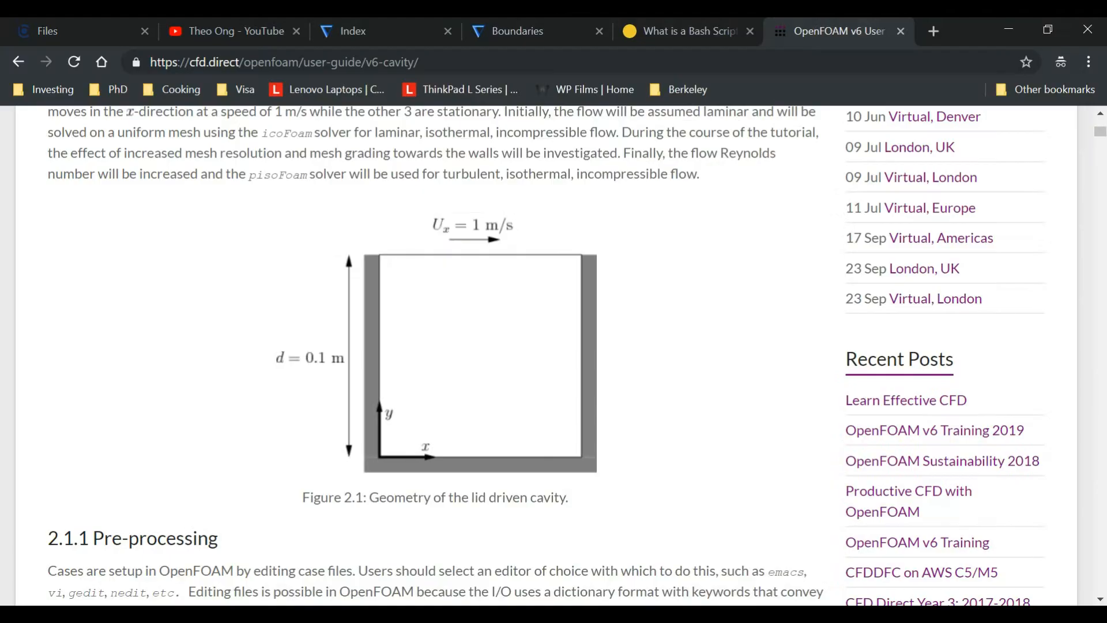
- Bring up the bash scripting tutorial page showing the chmod 755 example
click(684, 31)
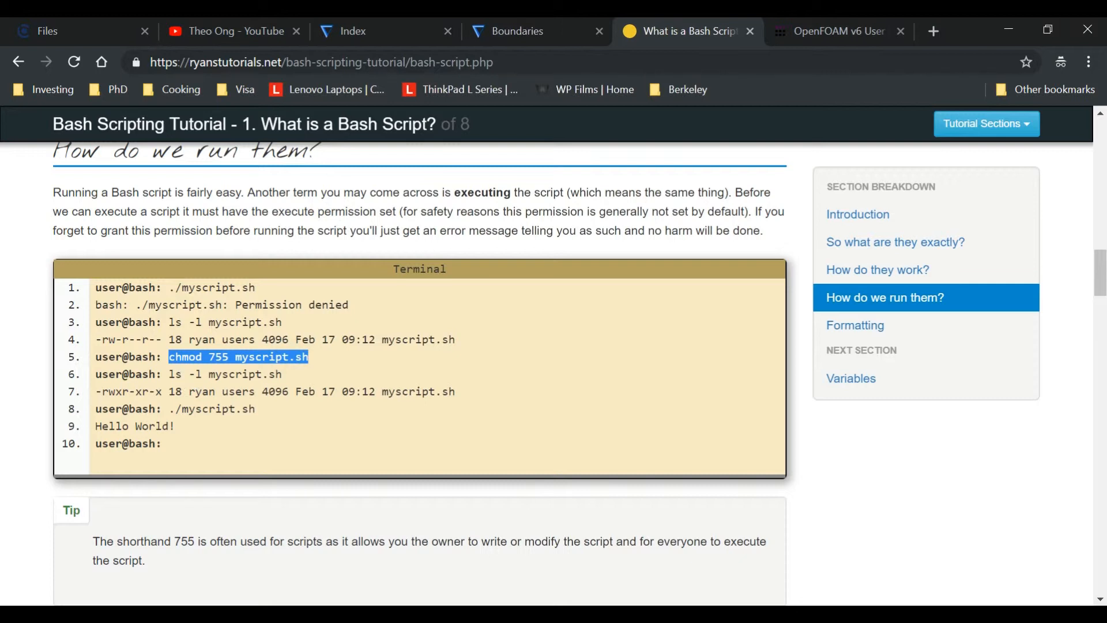
mouse_move(511, 538)
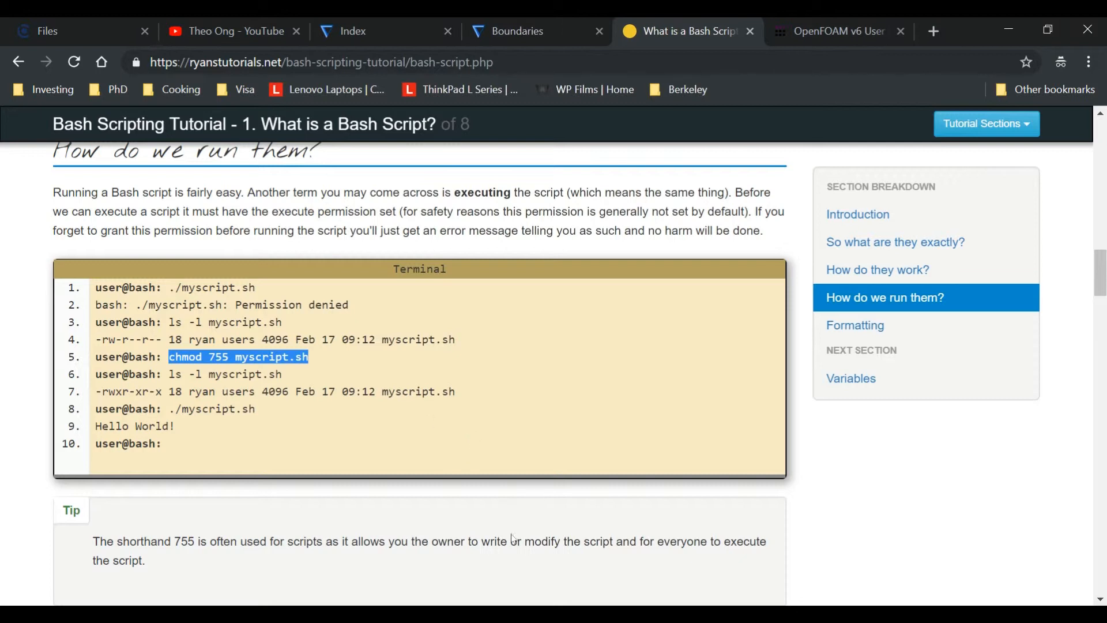
mouse_move(512, 537)
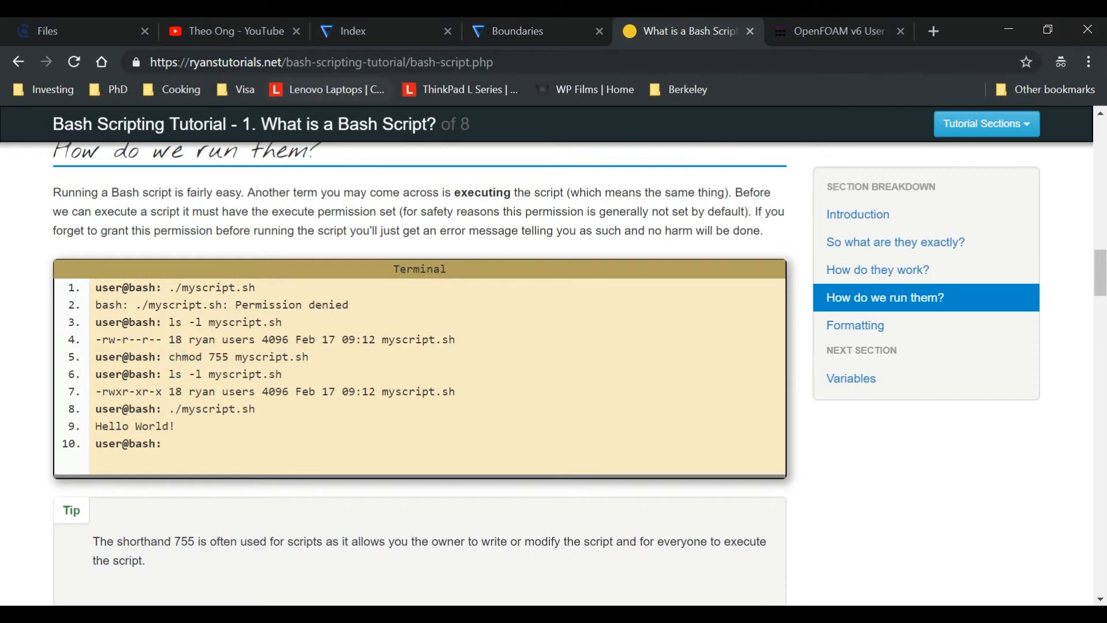
mouse_move(533, 315)
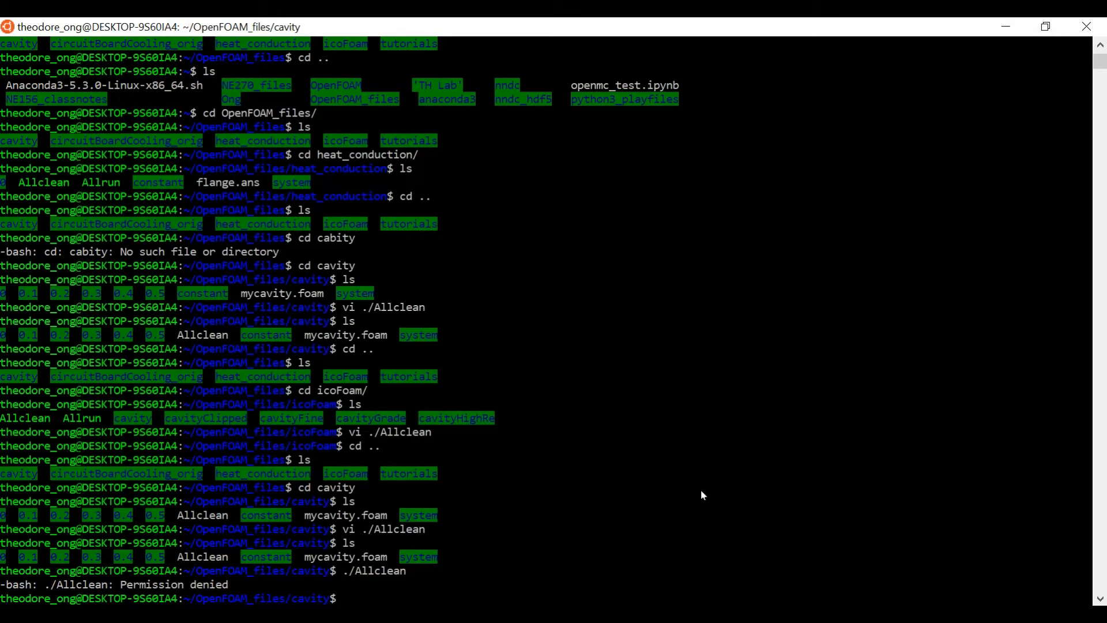
- Give Allclean chmod 755 permissions and run ./Allclean in the cavity case
text(chmod)
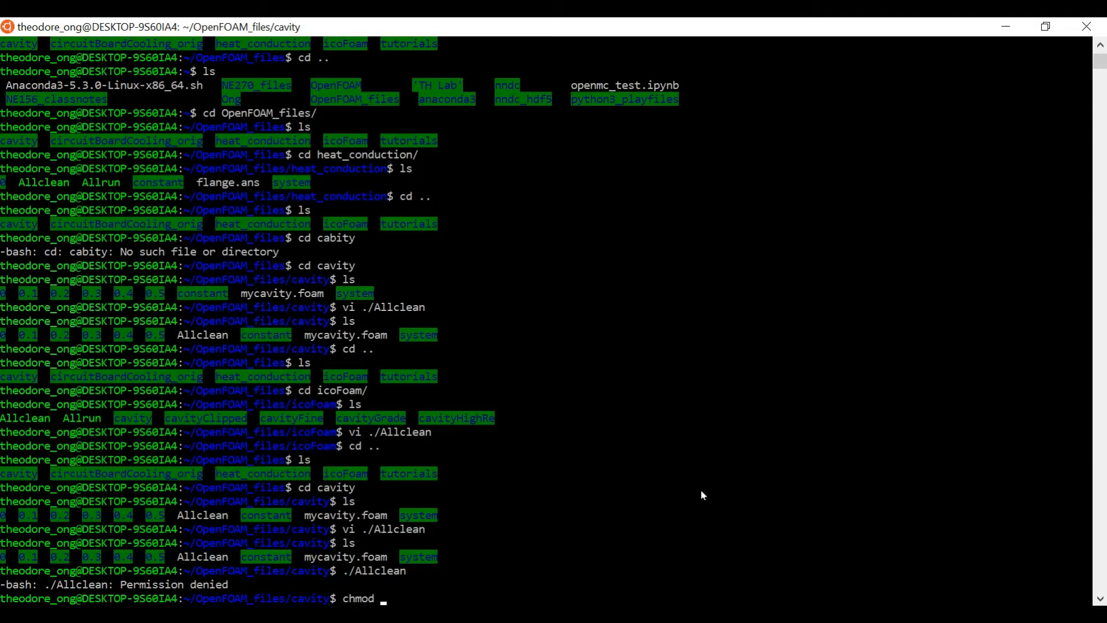
text(755)
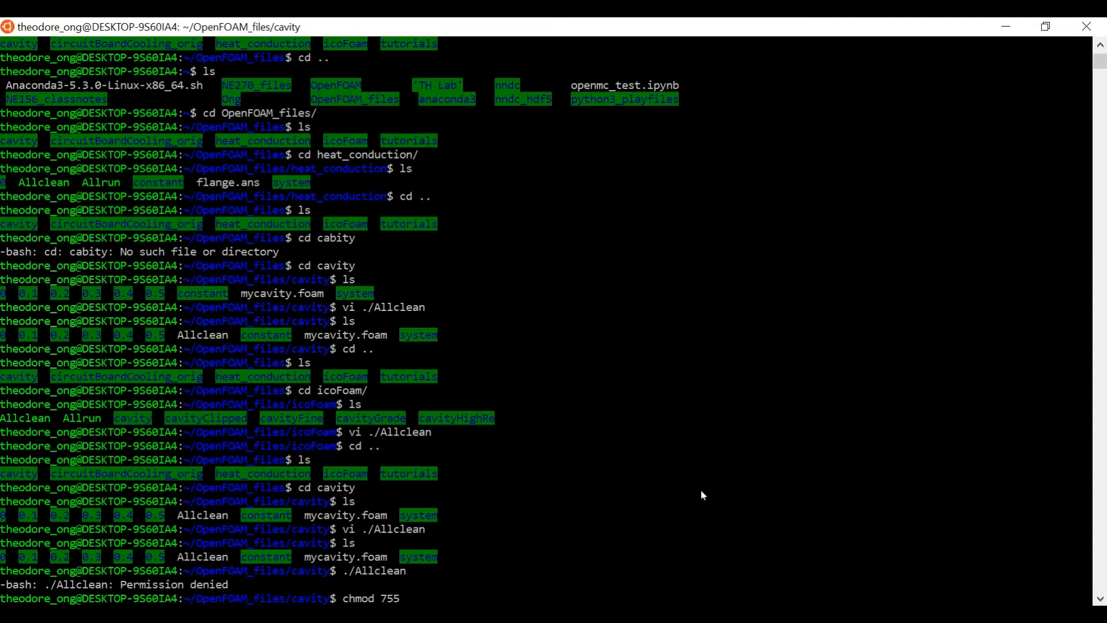
text(./Allclean)
text(ls)
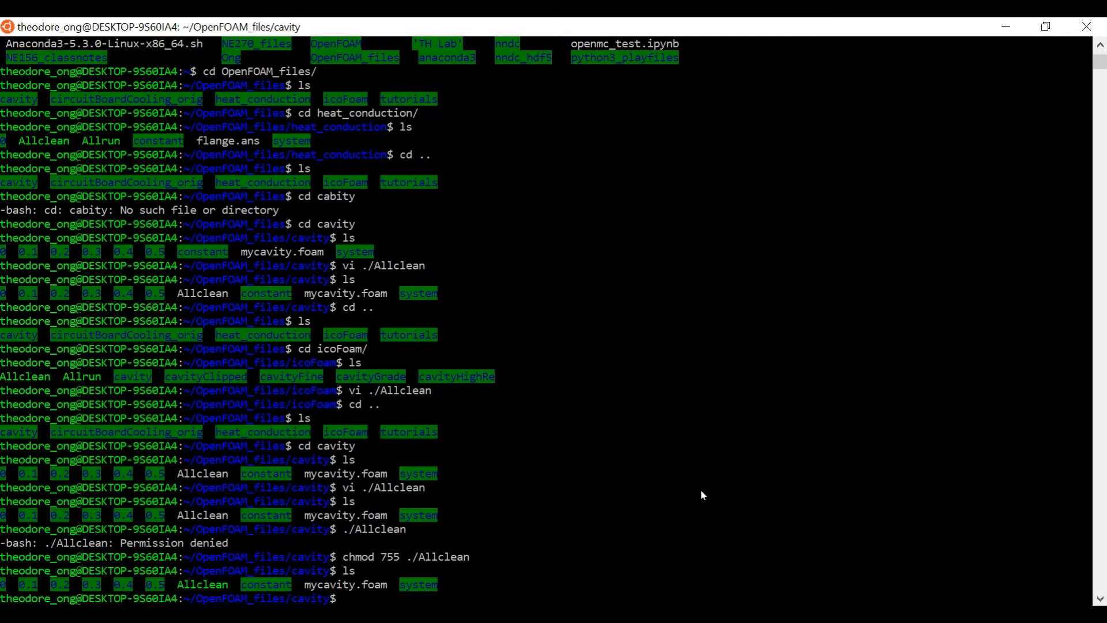
text(./Allclean)
text(cd)
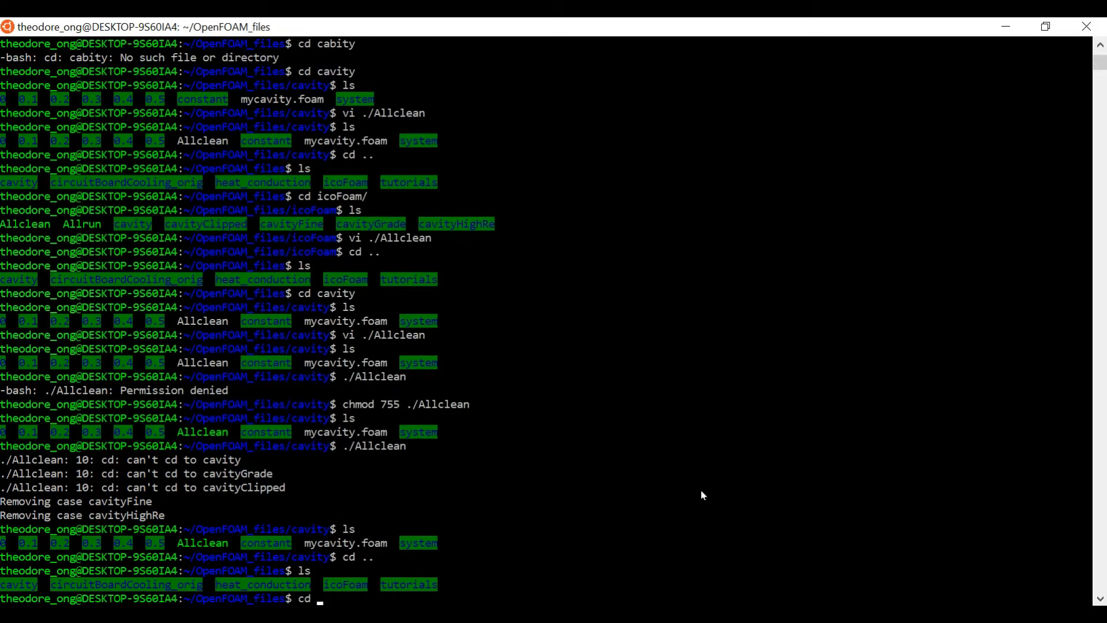
- Enter icoFoam, run ./Allclean to remove cavityFine and cavityHighRe, then cd back up
text(i)
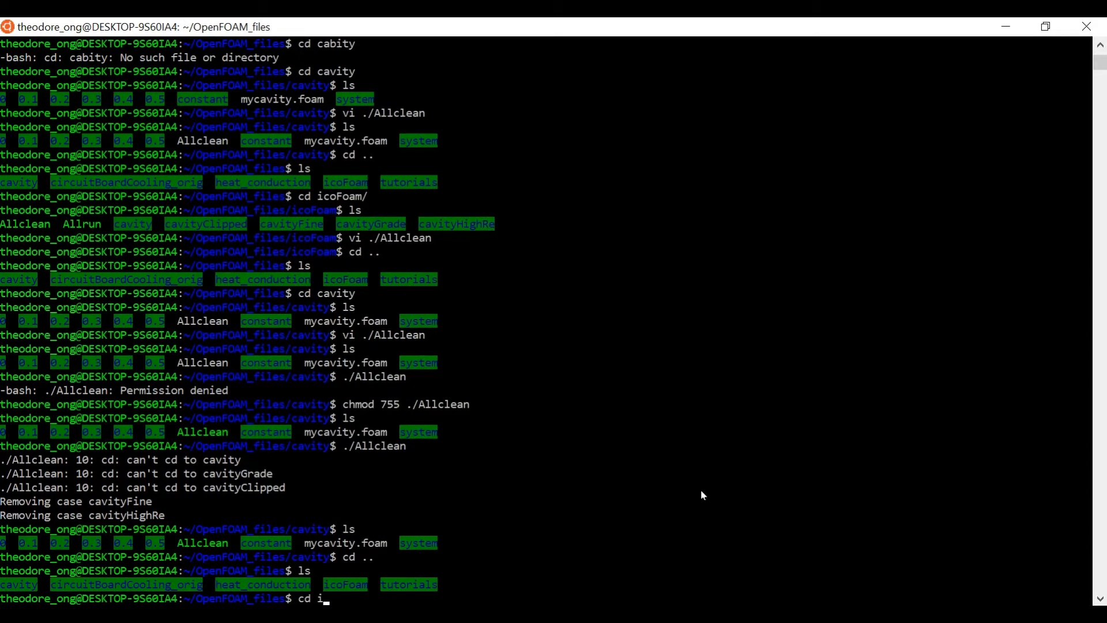
key(BackSpace)
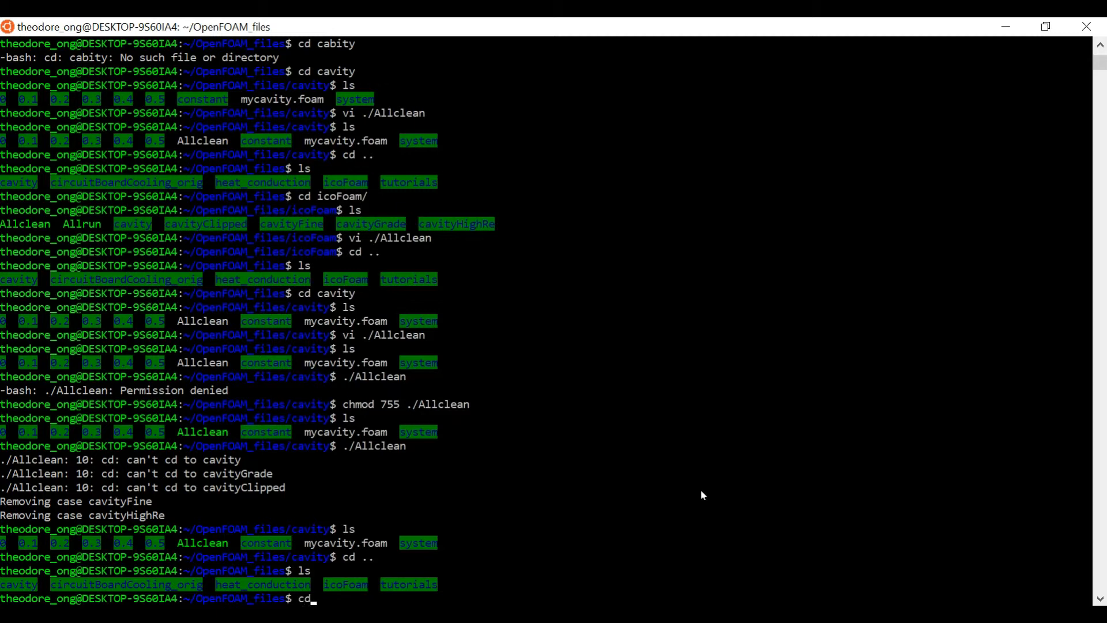
text(icoFoam/)
text(ls)
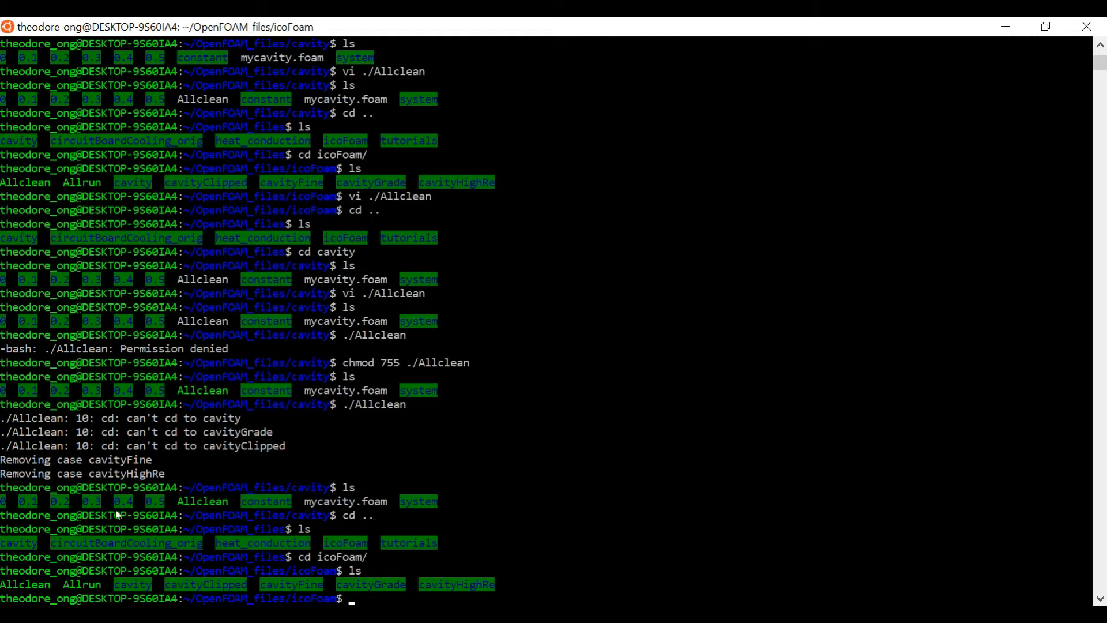
mouse_move(56, 572)
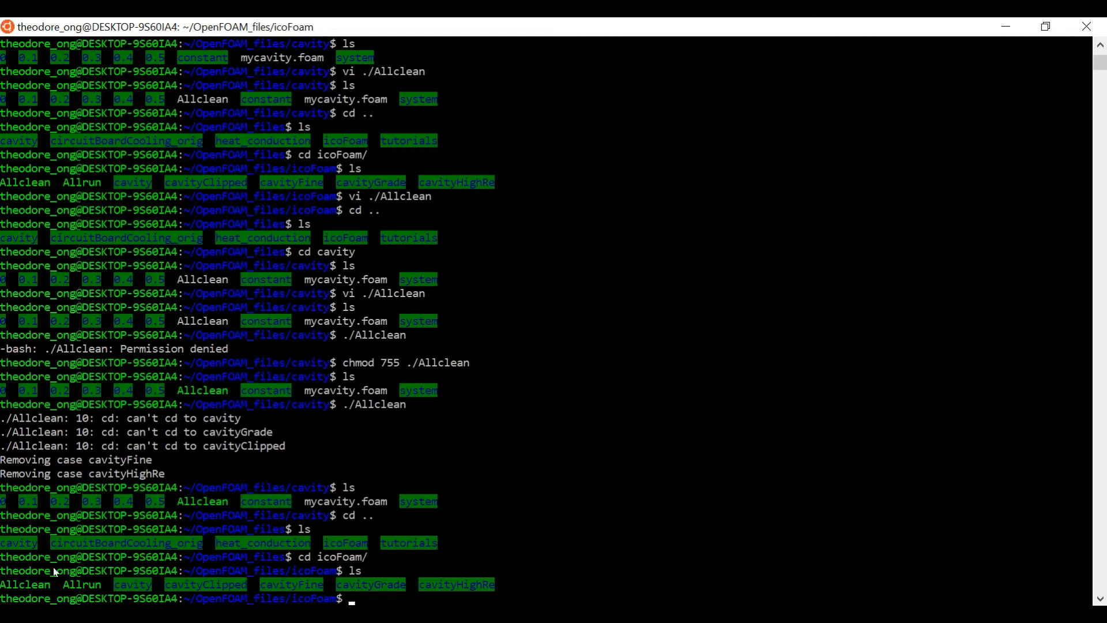
mouse_move(487, 591)
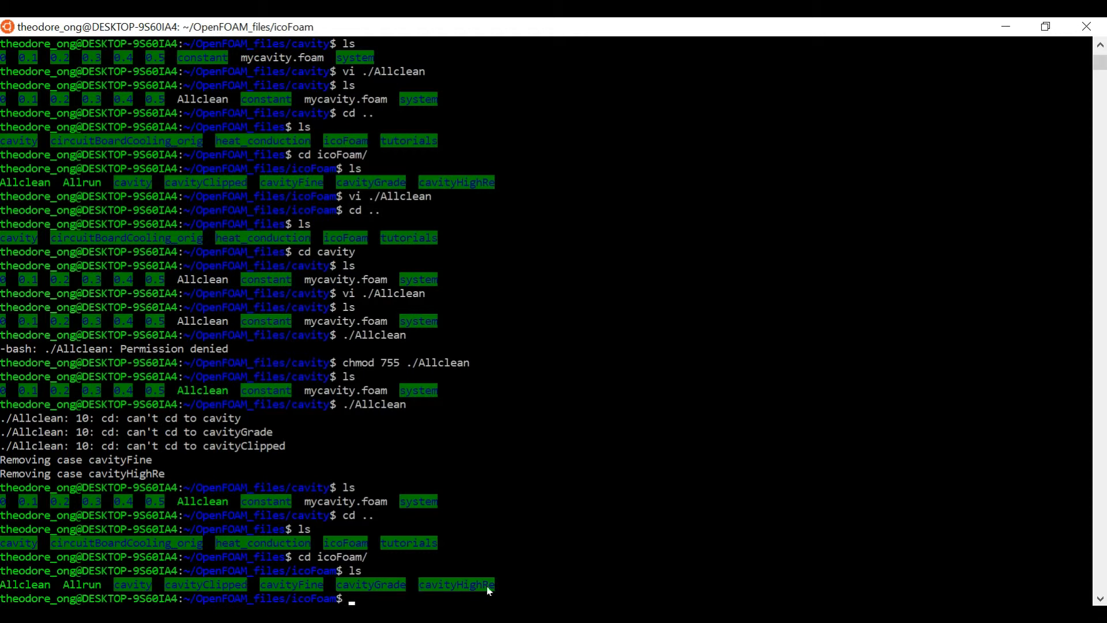
text(./Al)
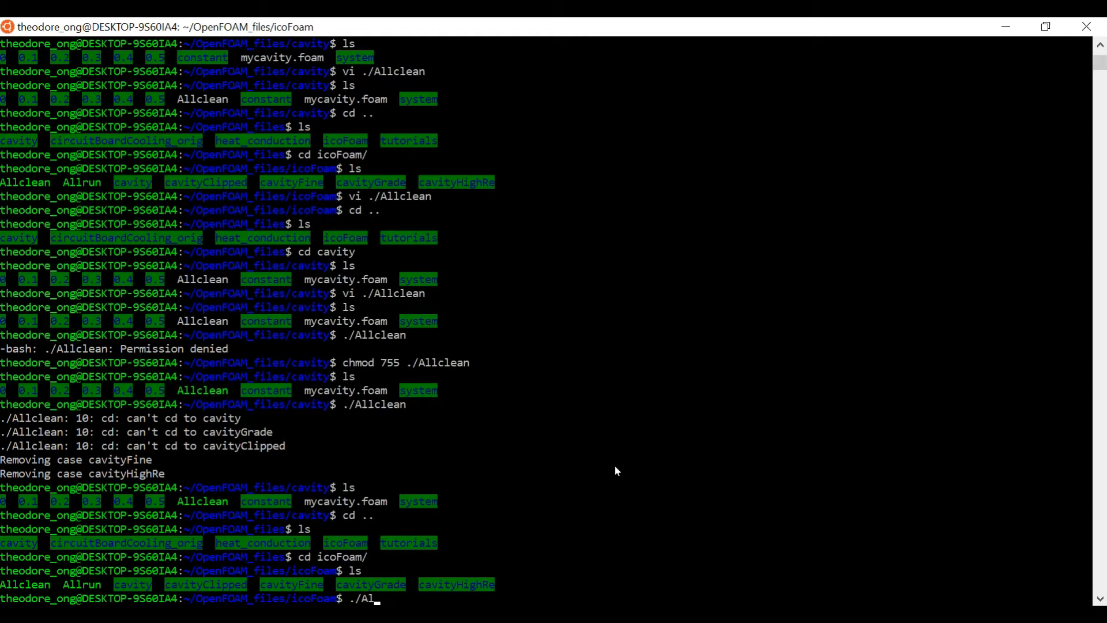
key(enter)
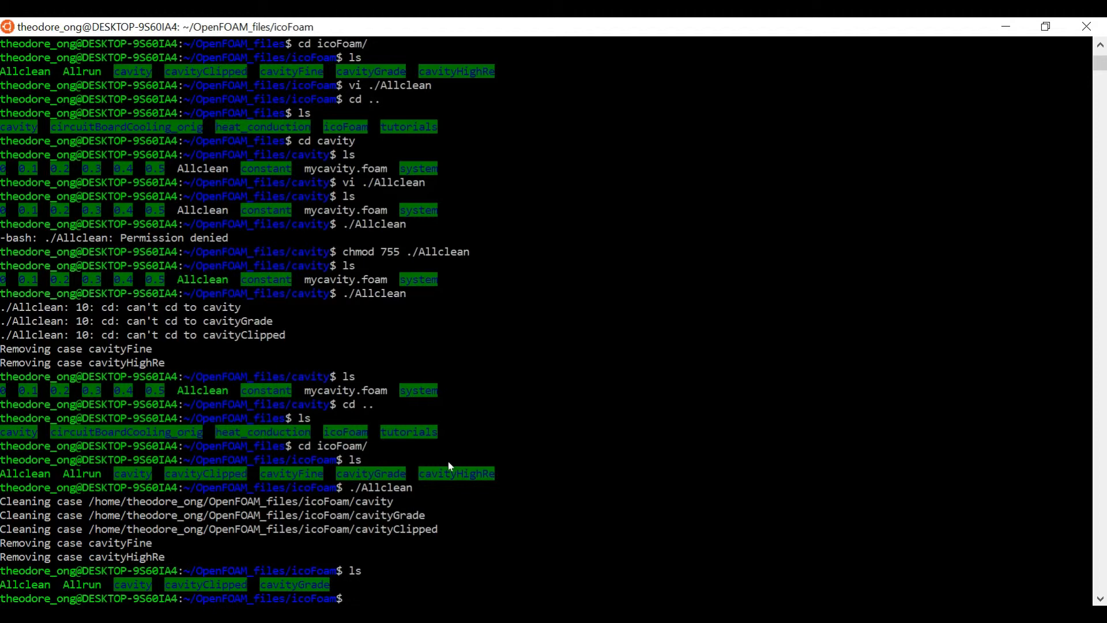
text(cd ..)
text(ls)
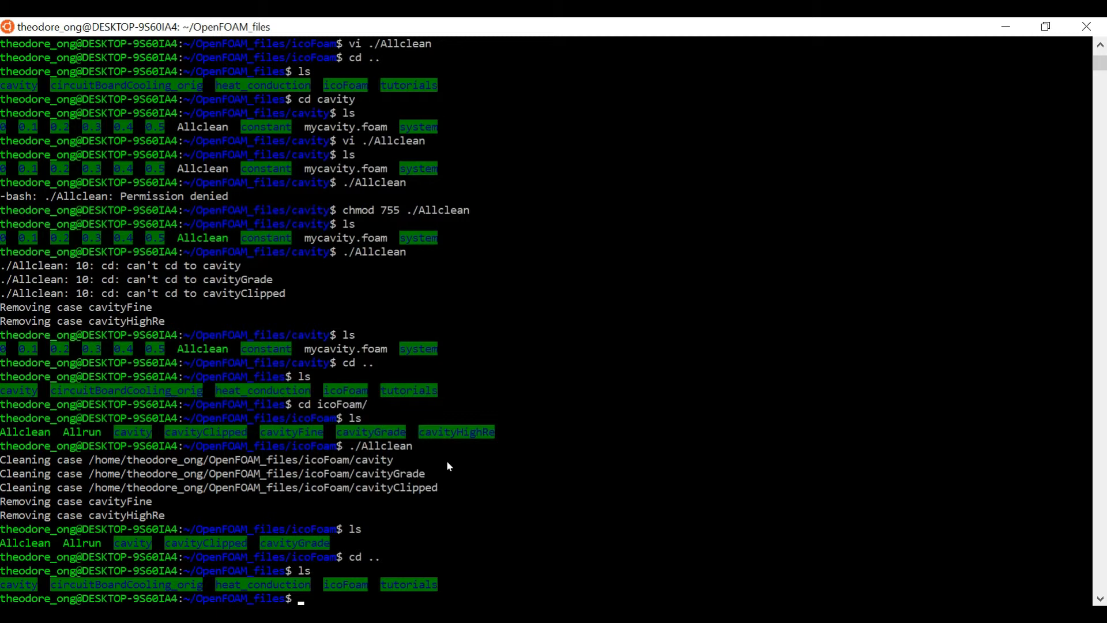
- Enter heat_conduction and open its Allclean script in vi
text(c)
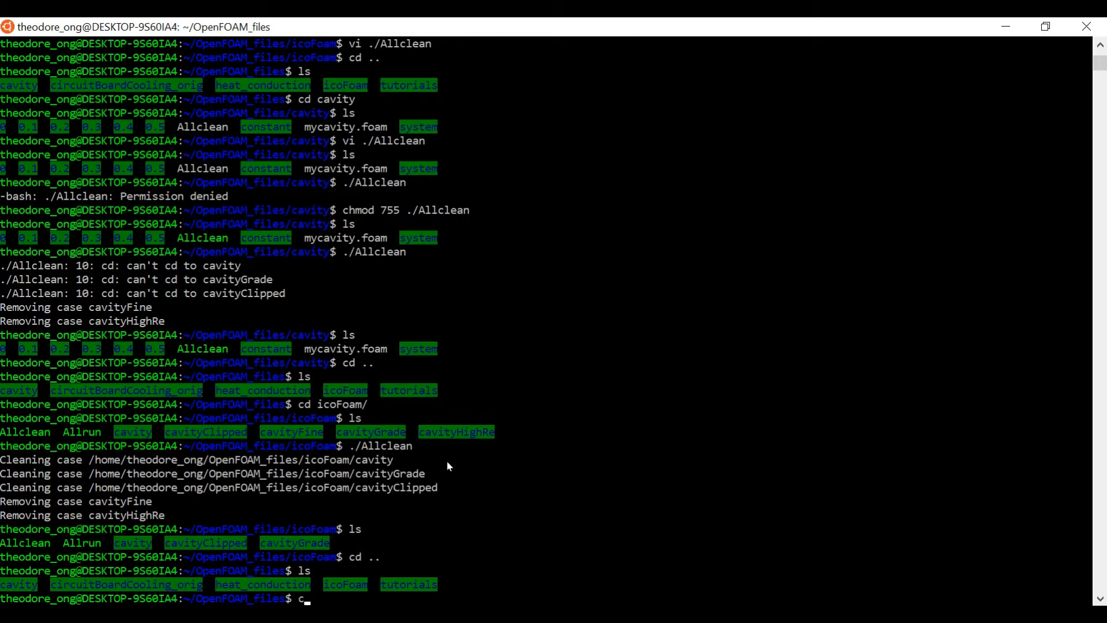
text(d heat_conduction/)
text(ls)
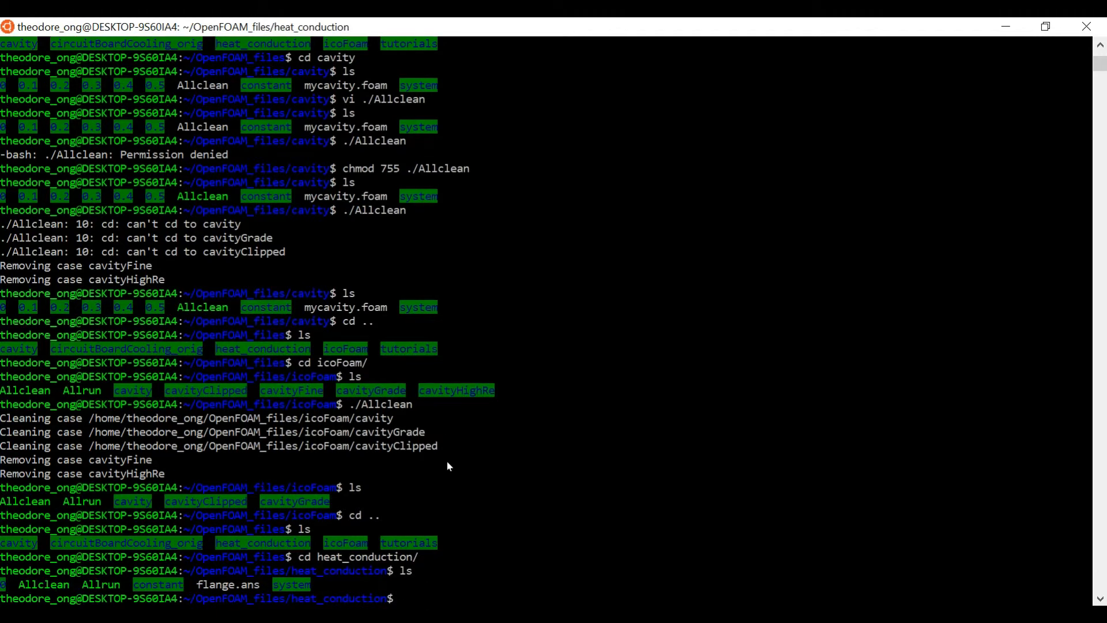
text(vi ./A)
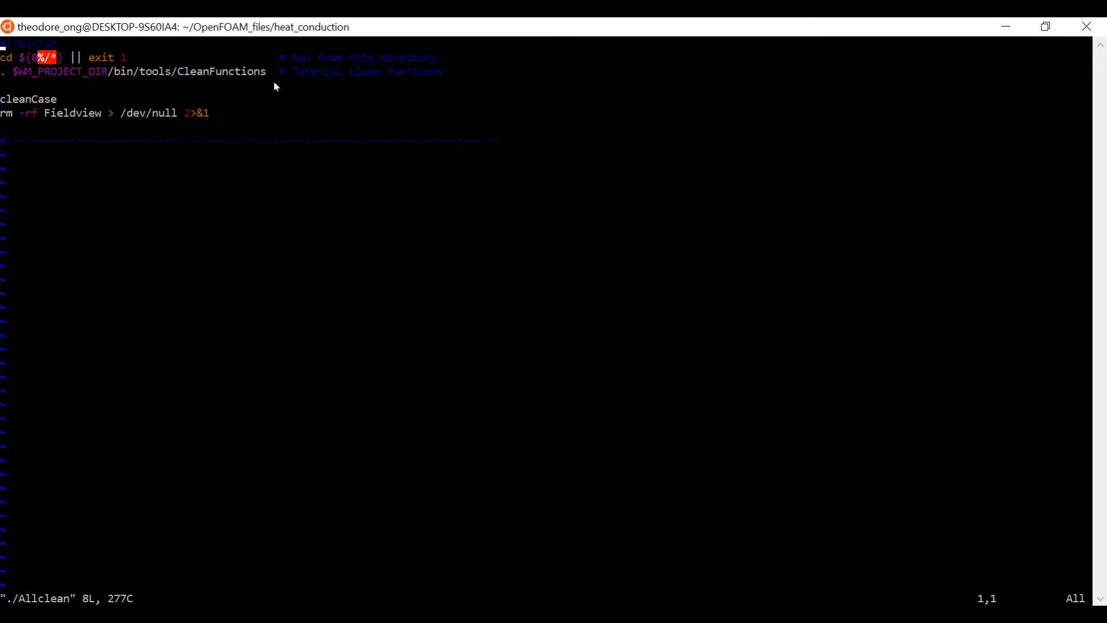
mouse_move(326, 78)
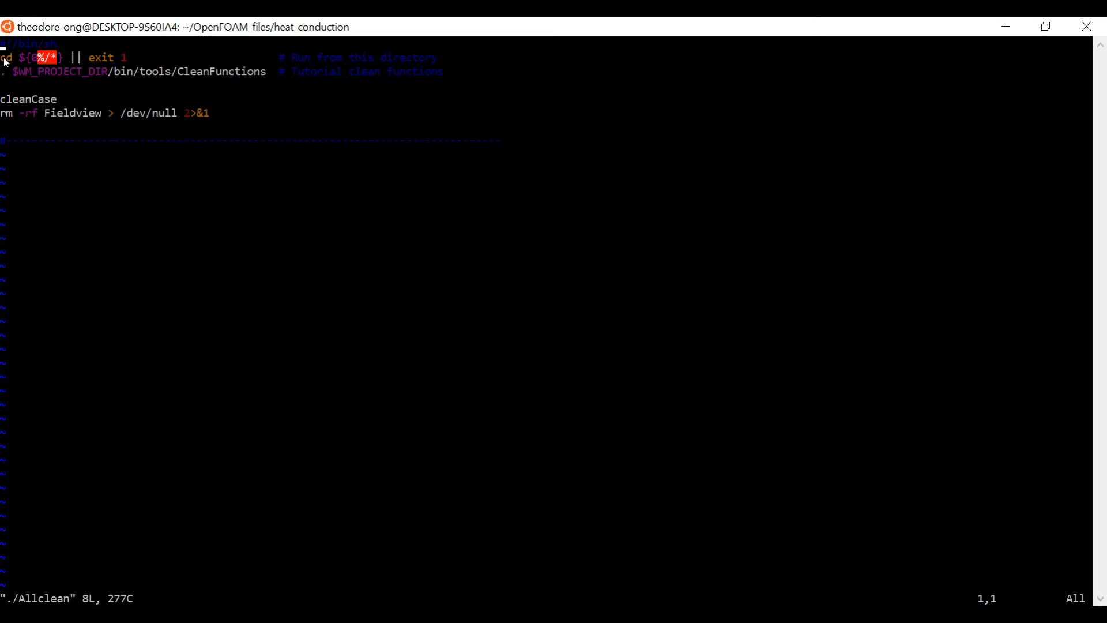
mouse_move(227, 86)
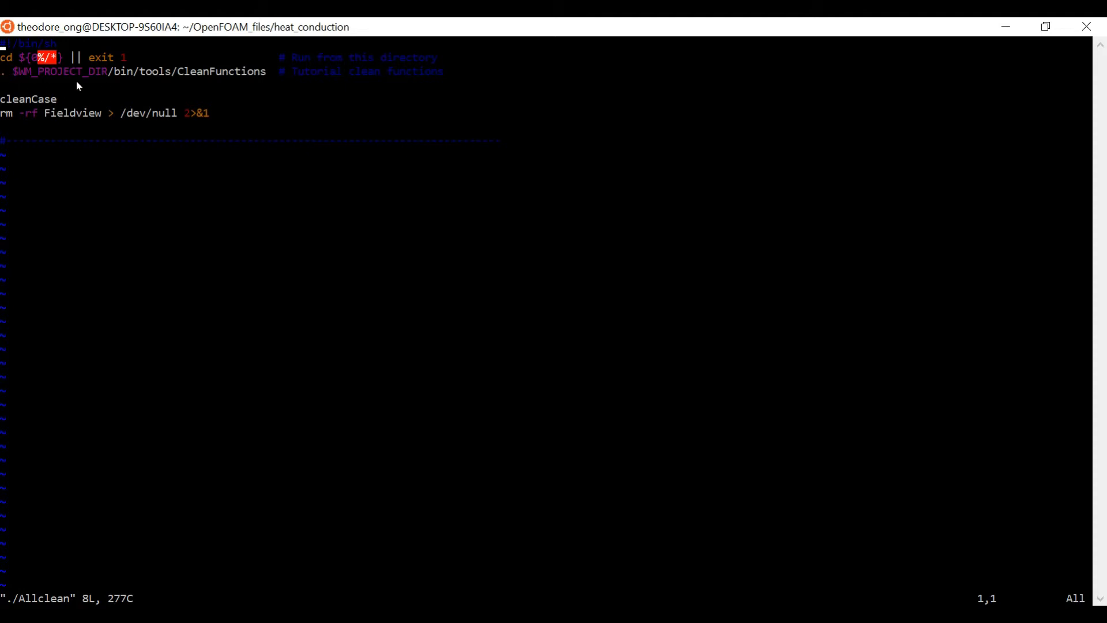
mouse_move(116, 78)
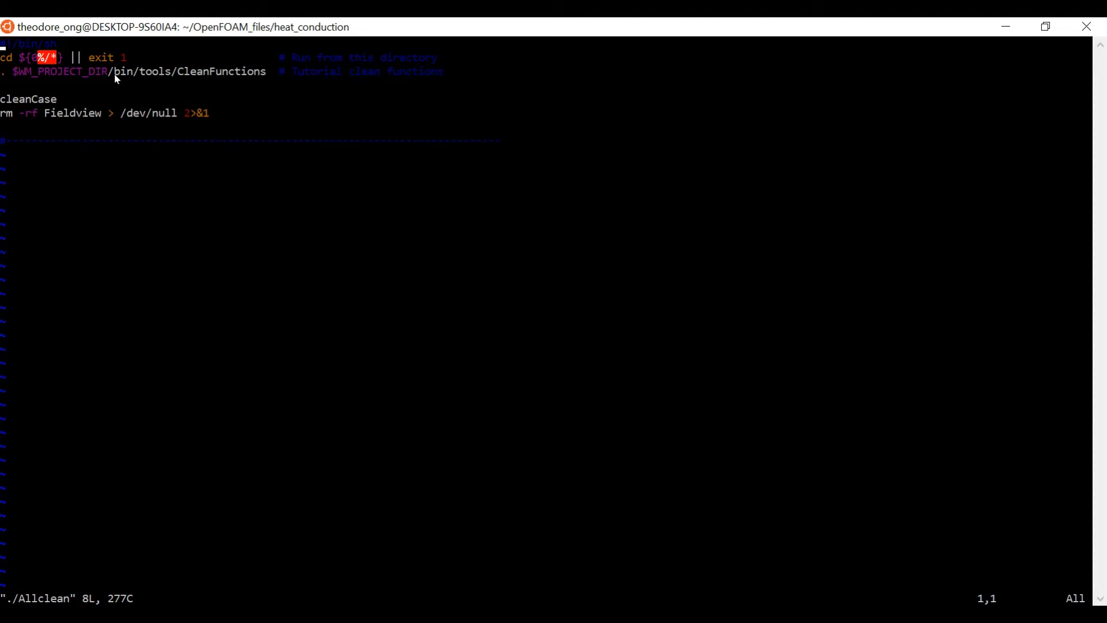
mouse_move(129, 88)
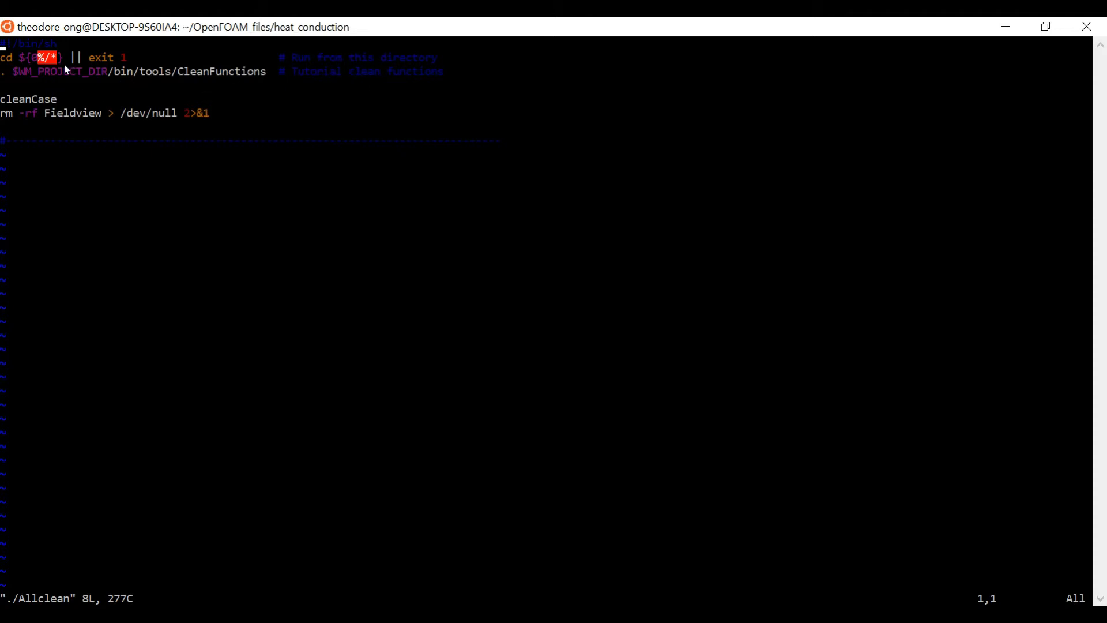
mouse_move(57, 70)
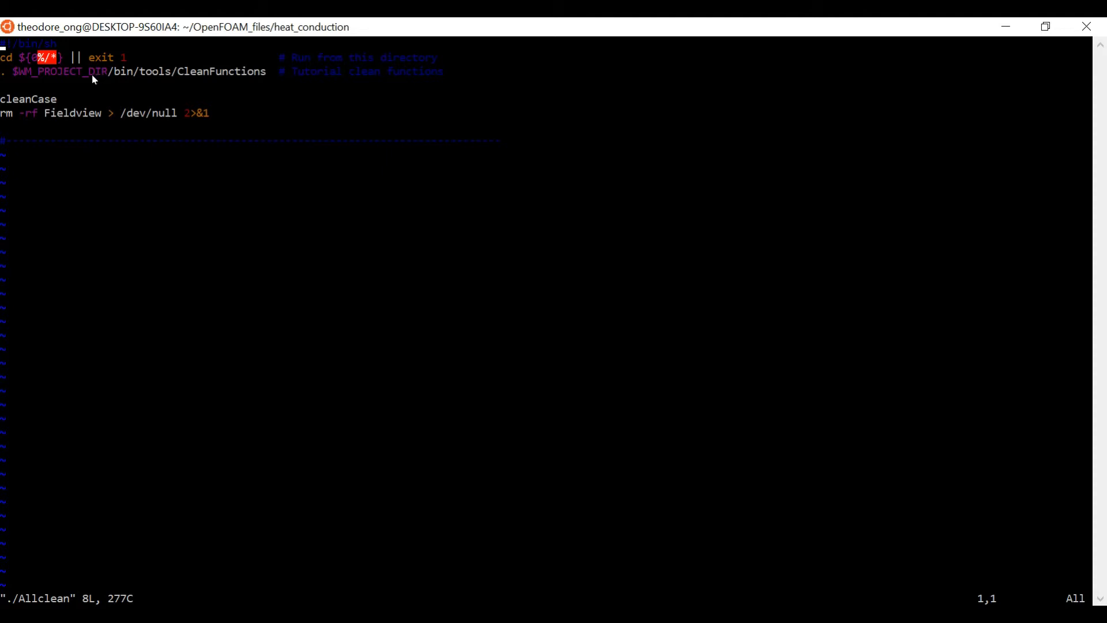
mouse_move(130, 187)
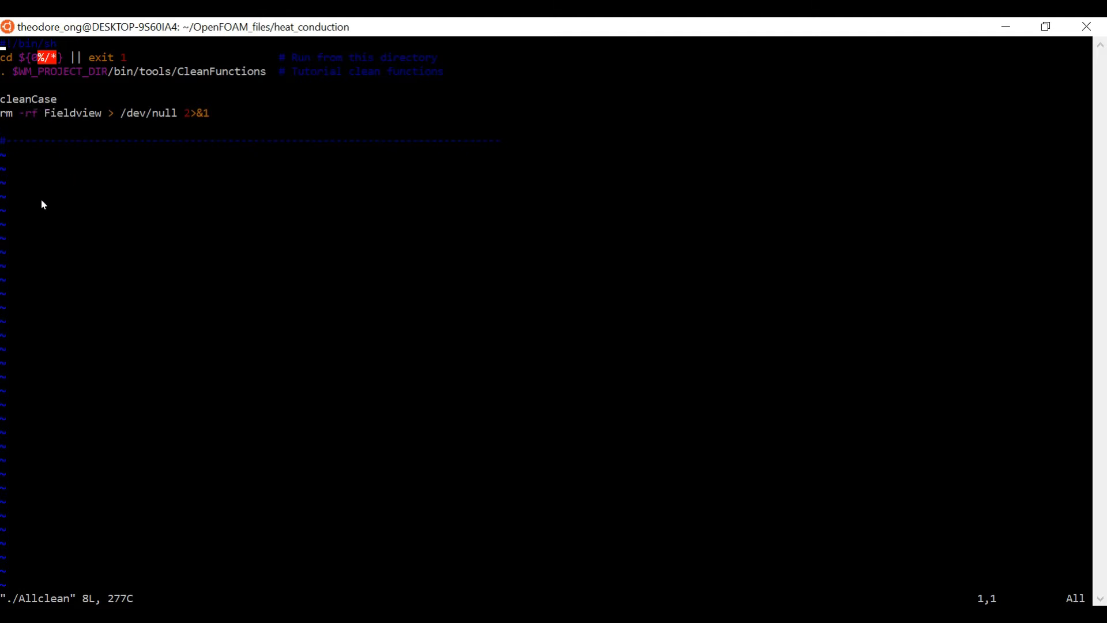
mouse_move(21, 123)
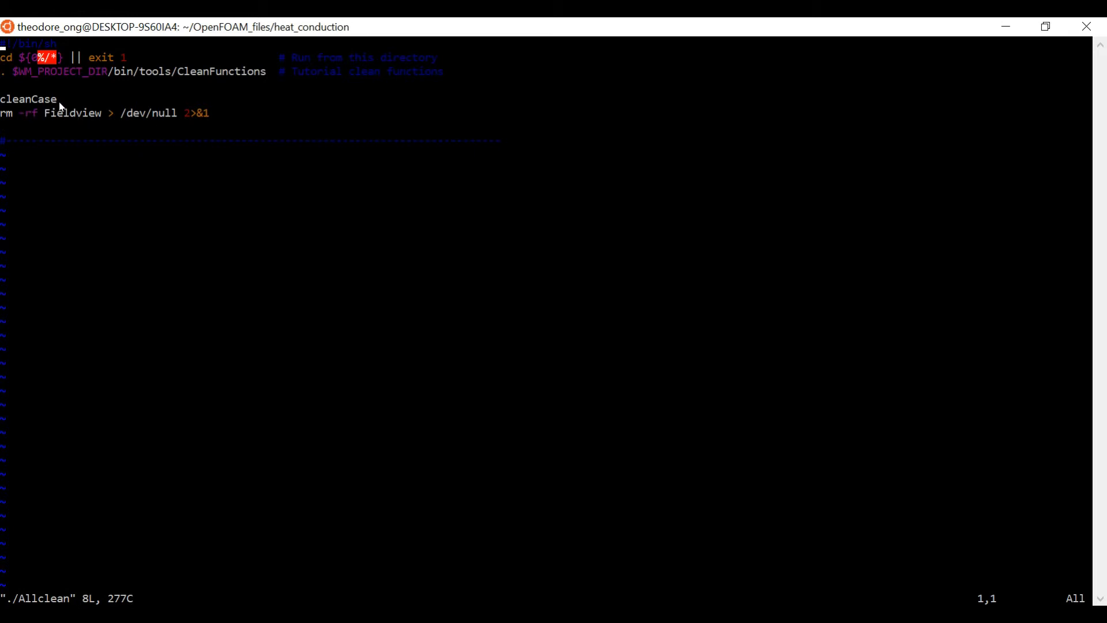
mouse_move(276, 289)
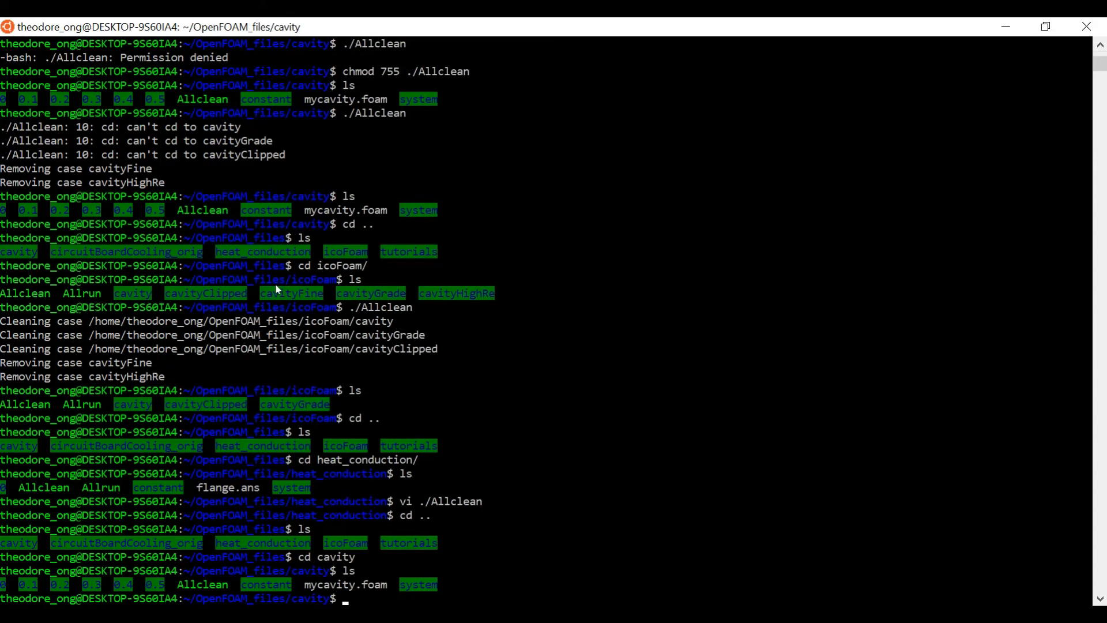
- In vi, comment out Allclean's keepCases/loseCases loops, add a note about icoFoam cases, and add cleanCase
text(vi ./Acl)
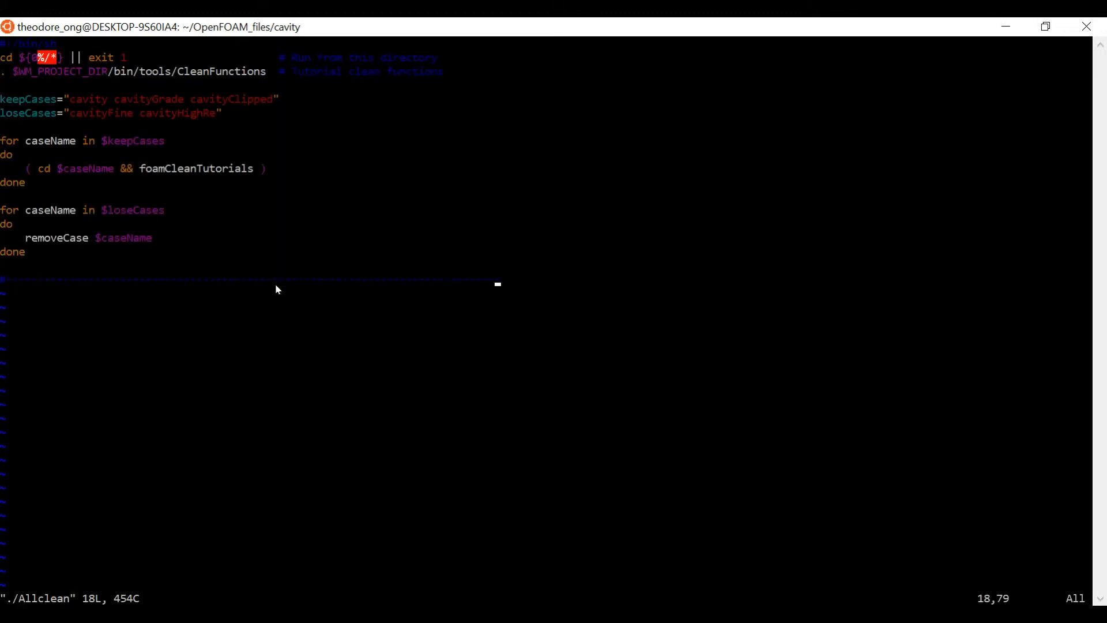
mouse_move(11, 108)
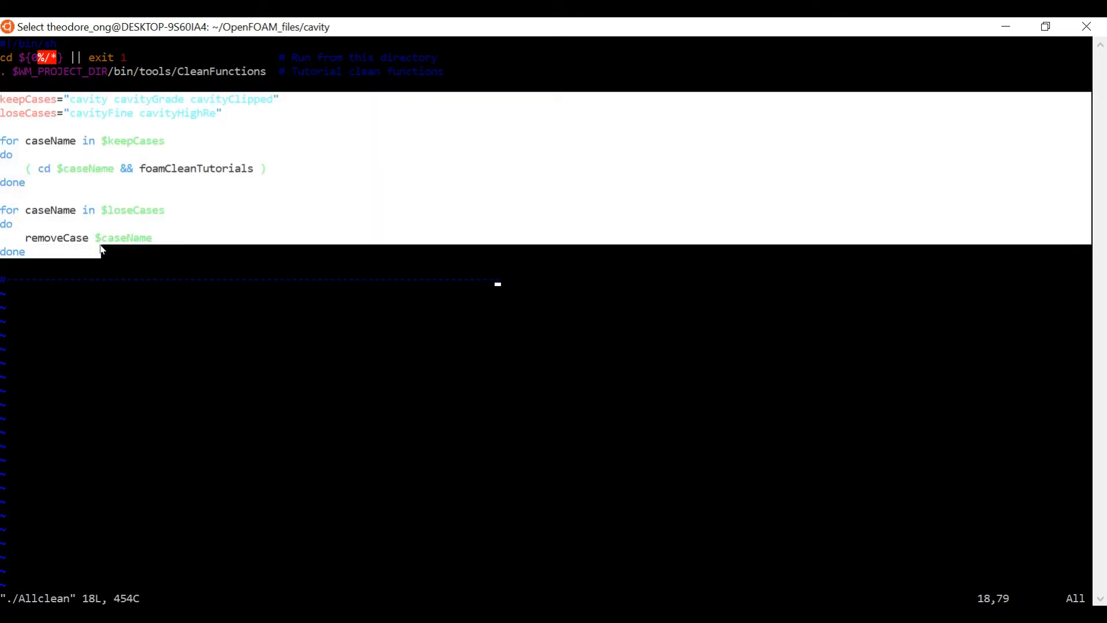
mouse_move(187, 263)
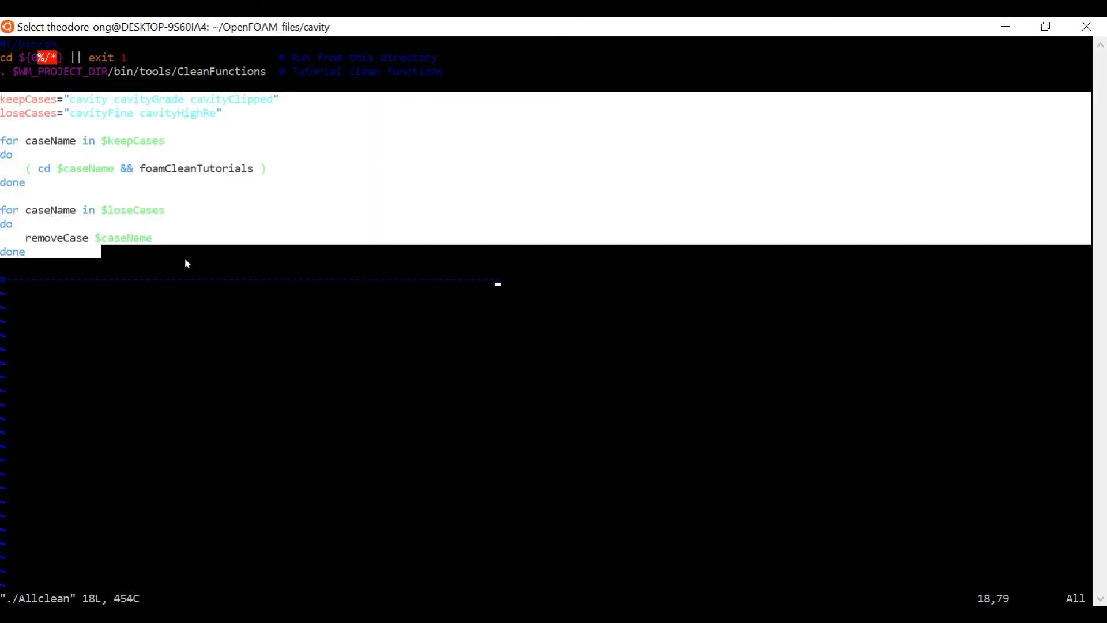
mouse_move(245, 245)
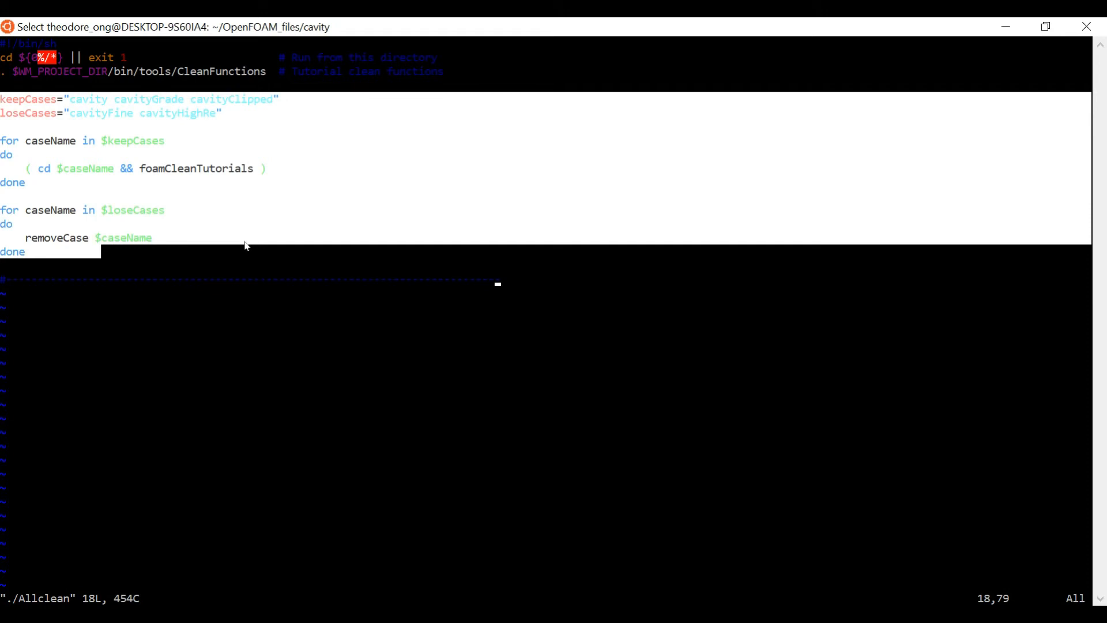
mouse_move(274, 242)
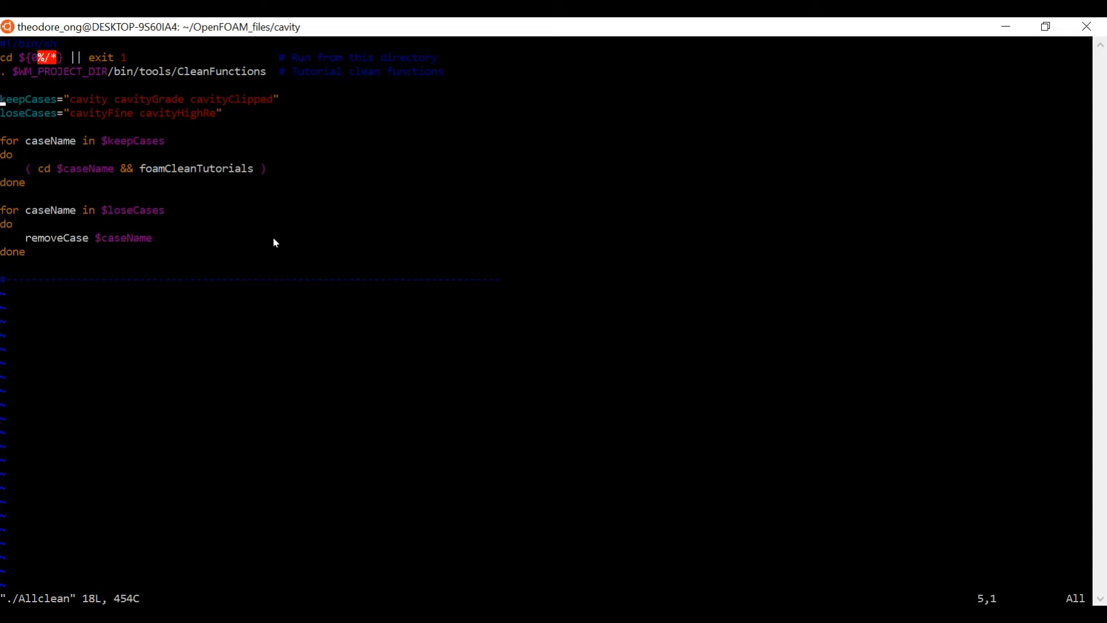
key(i)
text(#)
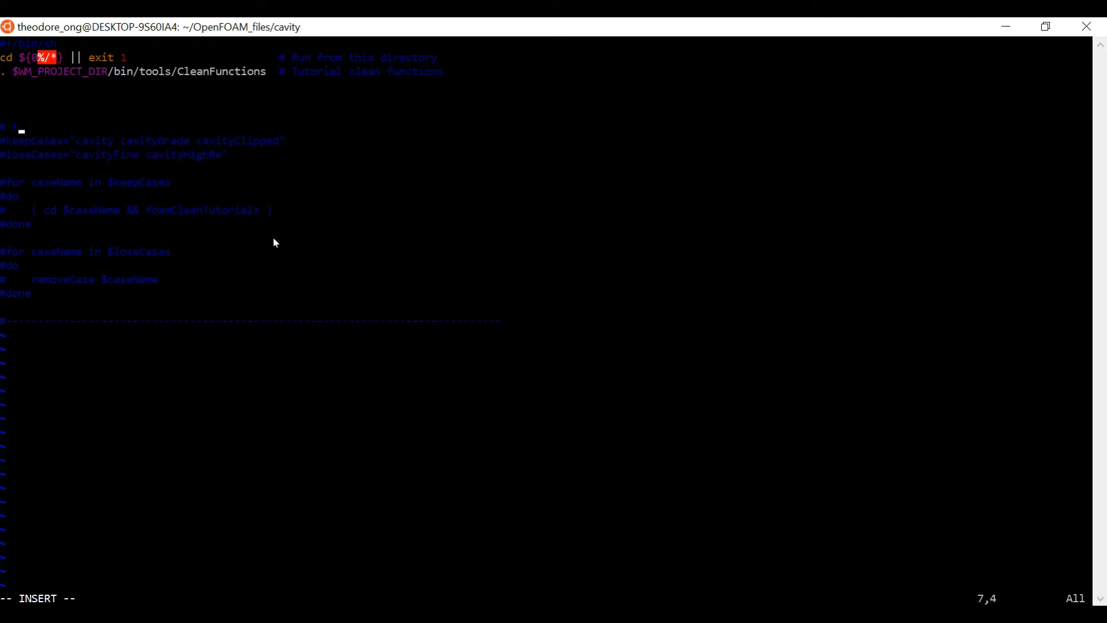
text(this was the original)
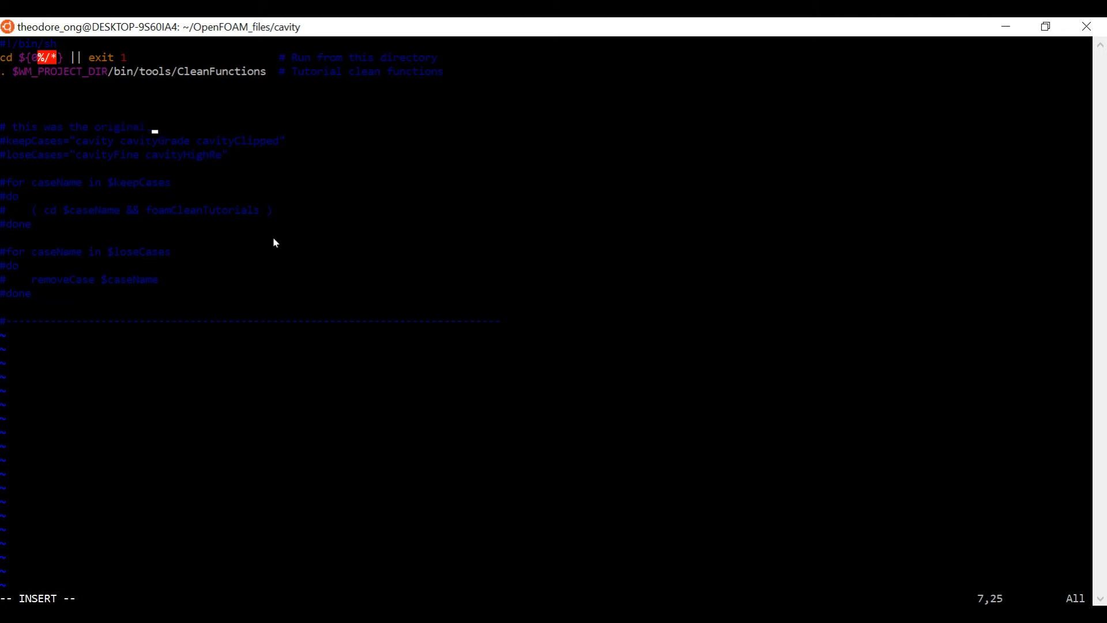
text(clean)
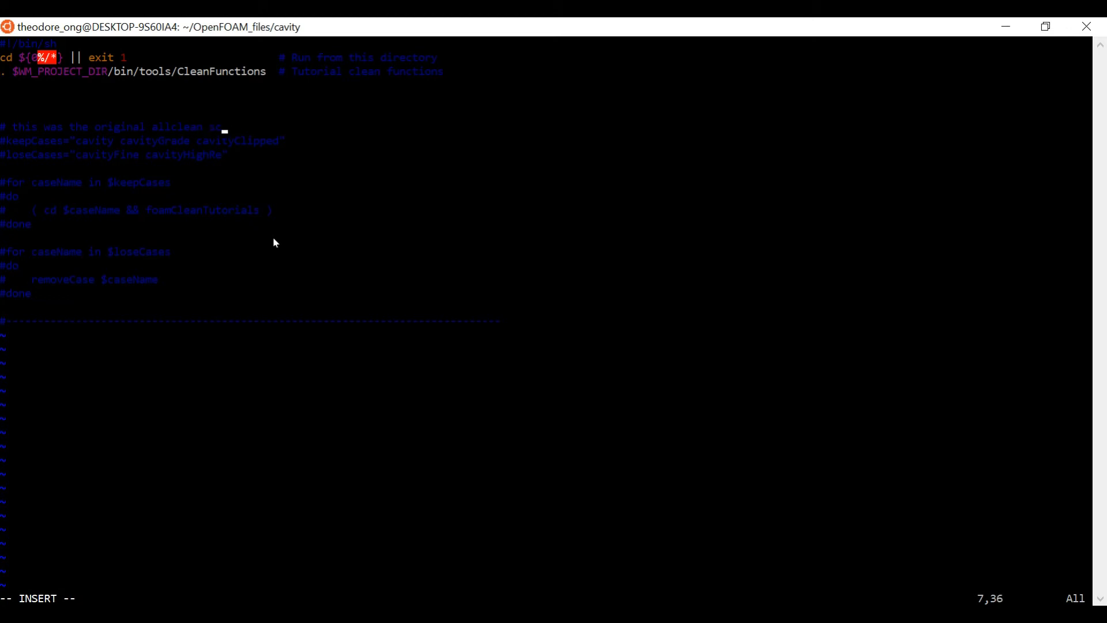
text(script for icofoam)
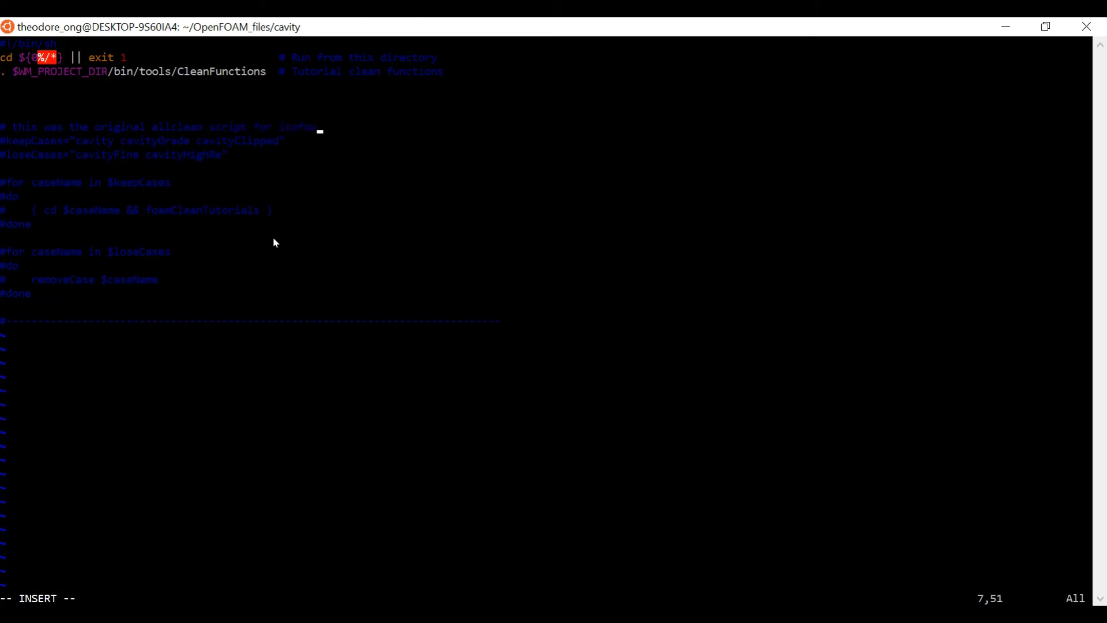
text(cases)
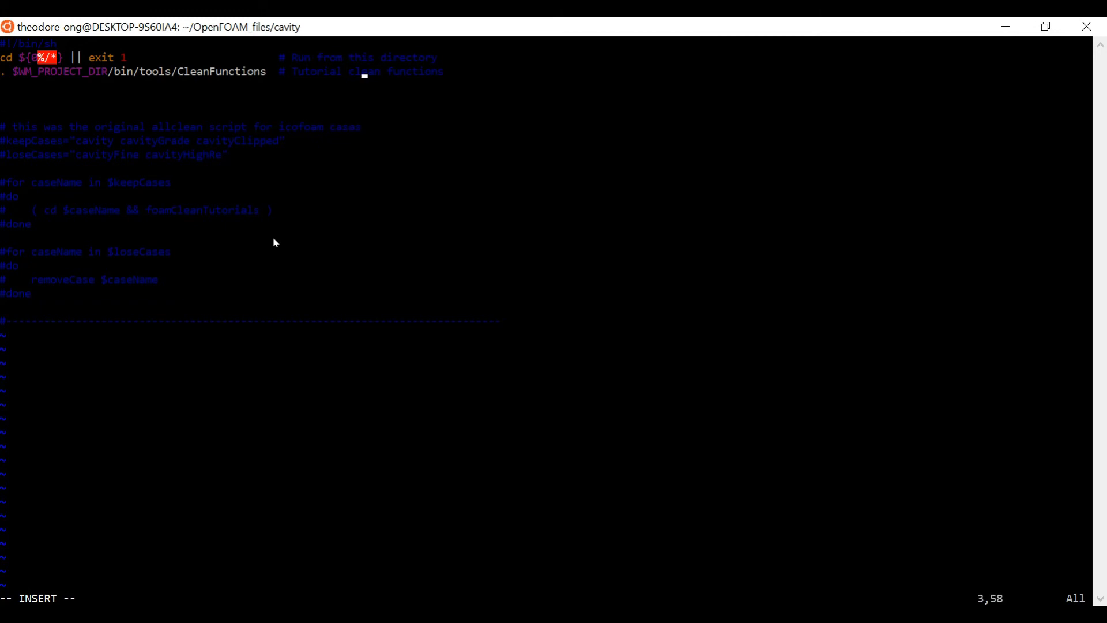
key(Up)
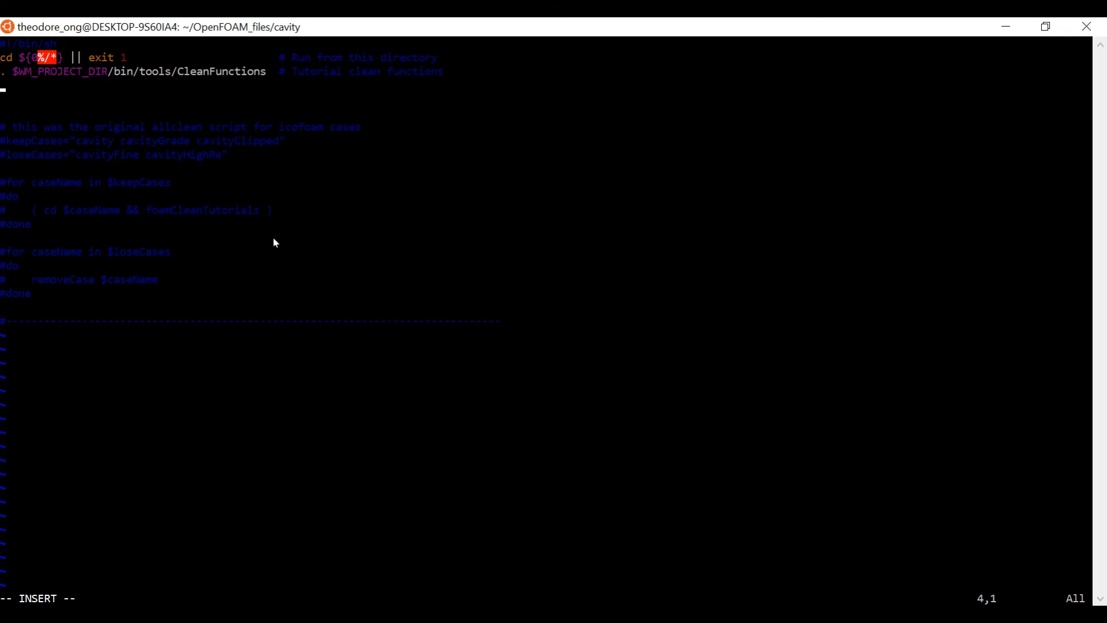
text(cleanCase)
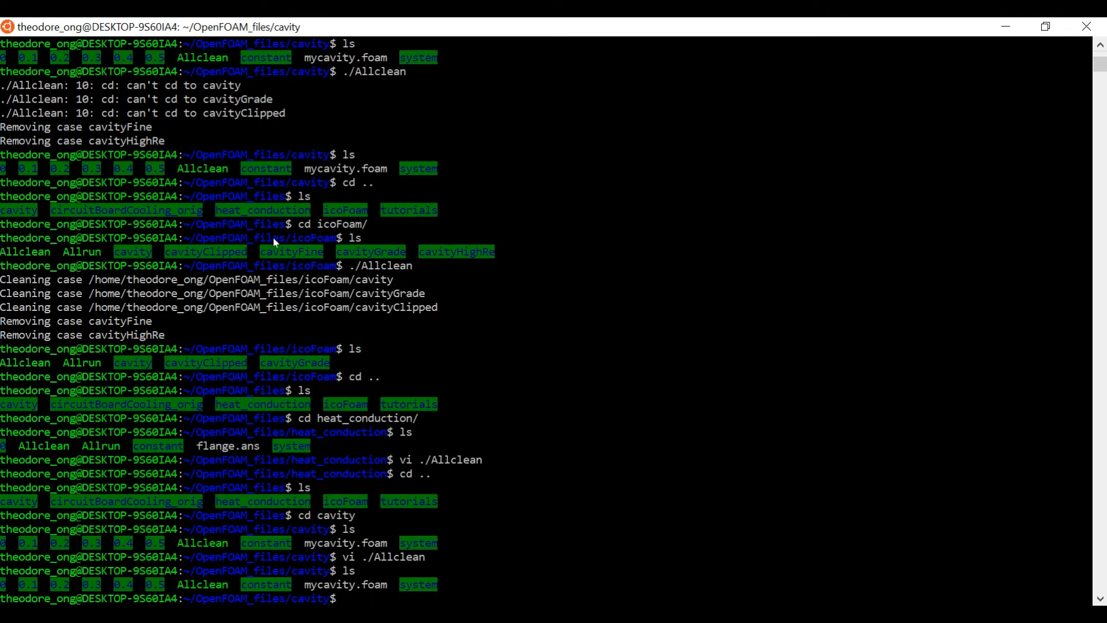
- Run the edited ./Allclean in the cavity folder, then list the folder contents
text(./Allclean)
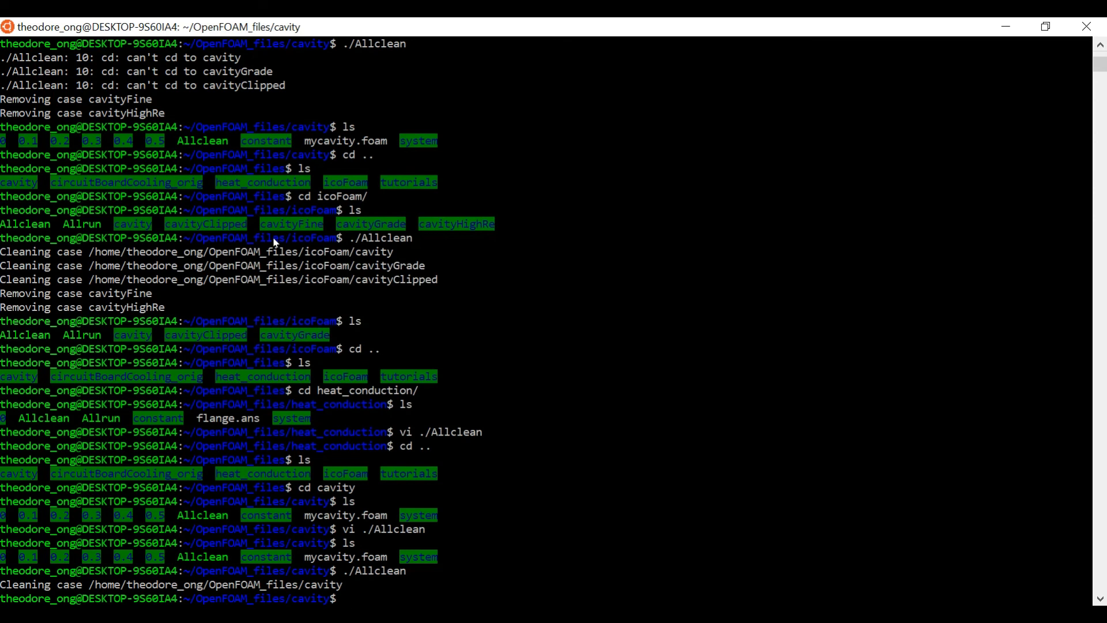
text(l)
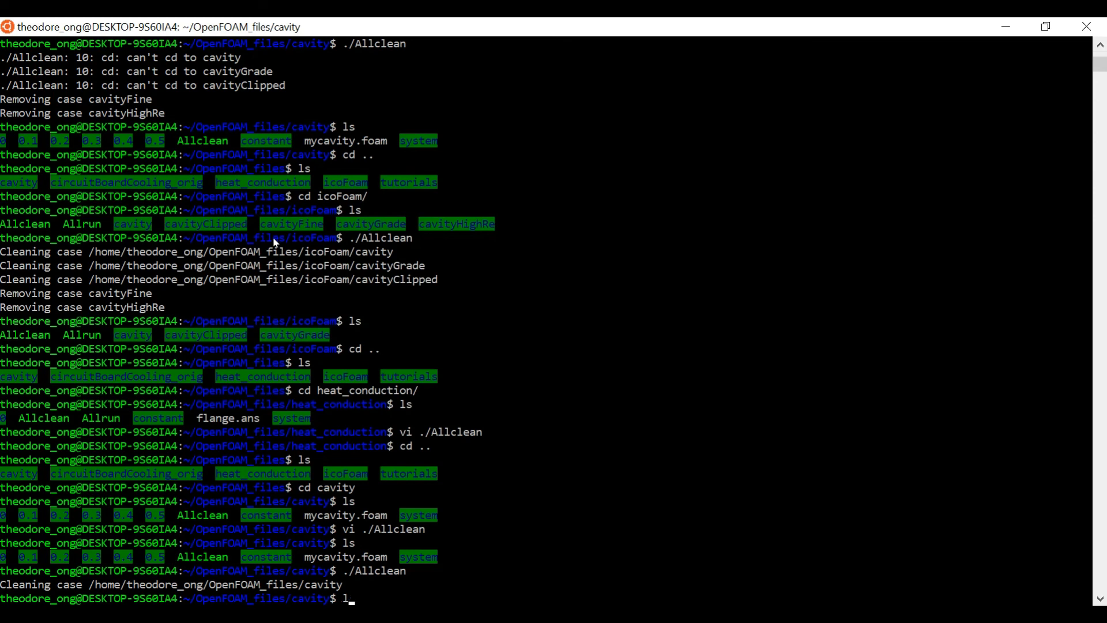